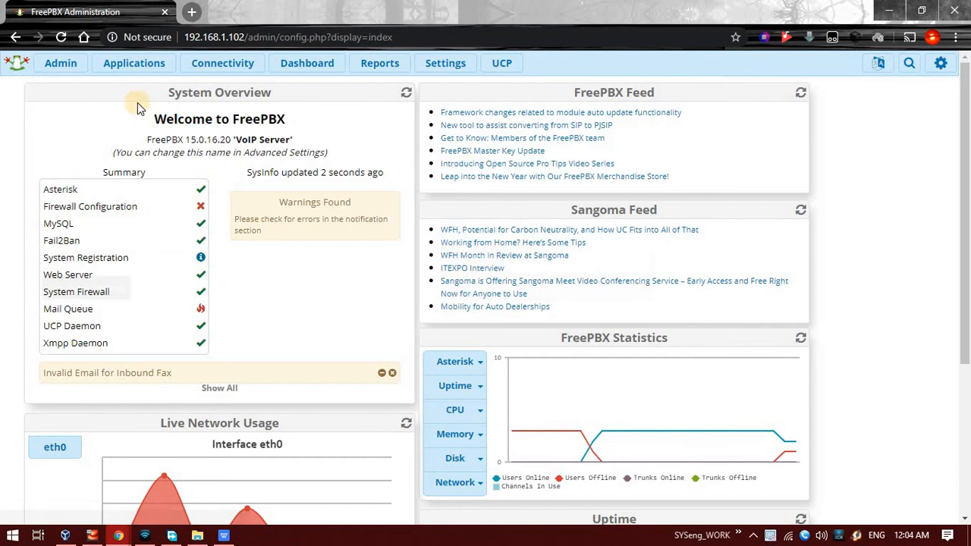
# Go to Applications > Extensions and start editing extension 10001 from the list
pyautogui.click(133, 64)
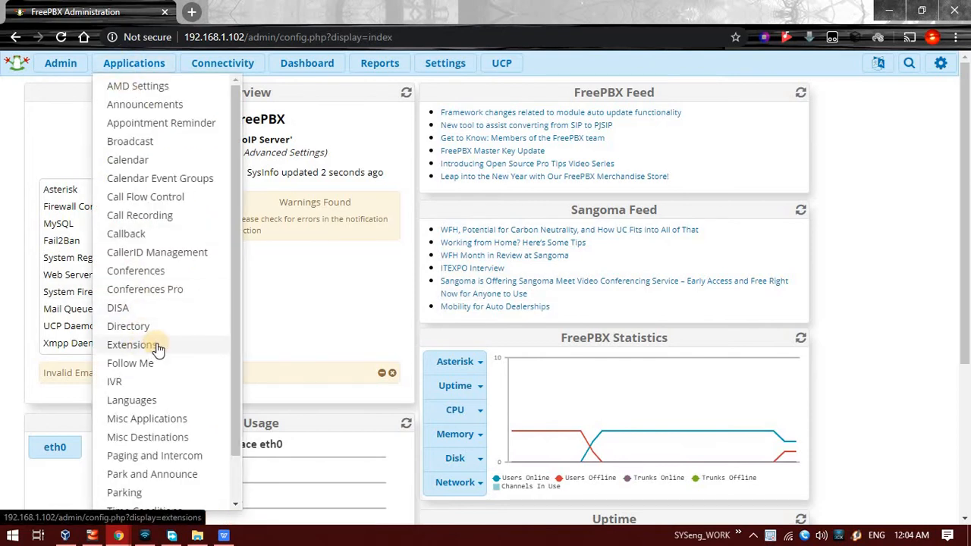
pyautogui.click(134, 345)
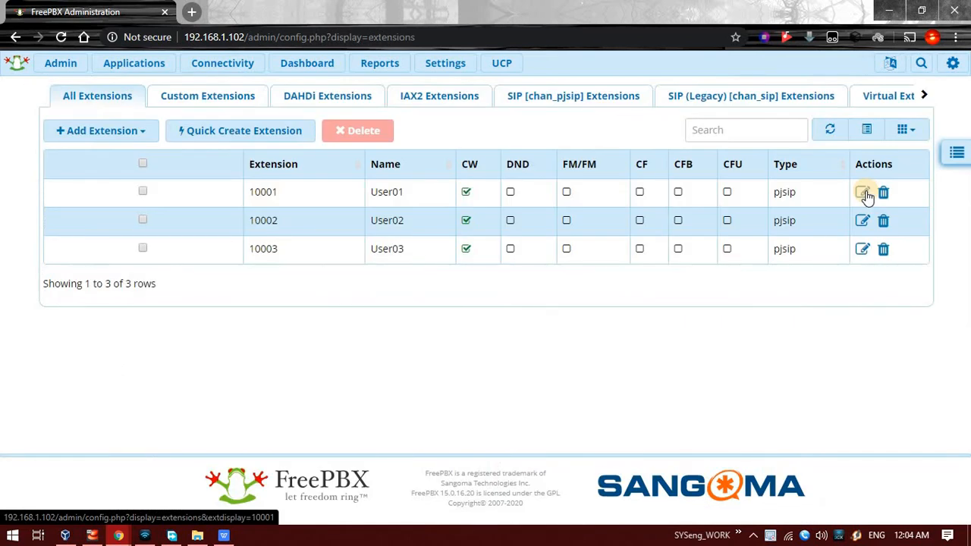
pyautogui.moveTo(261, 173)
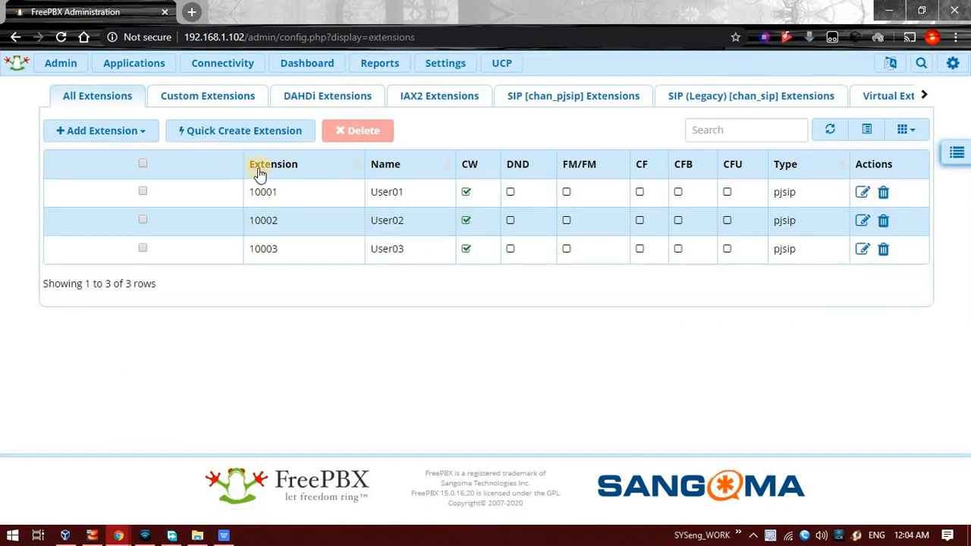
pyautogui.moveTo(820, 170)
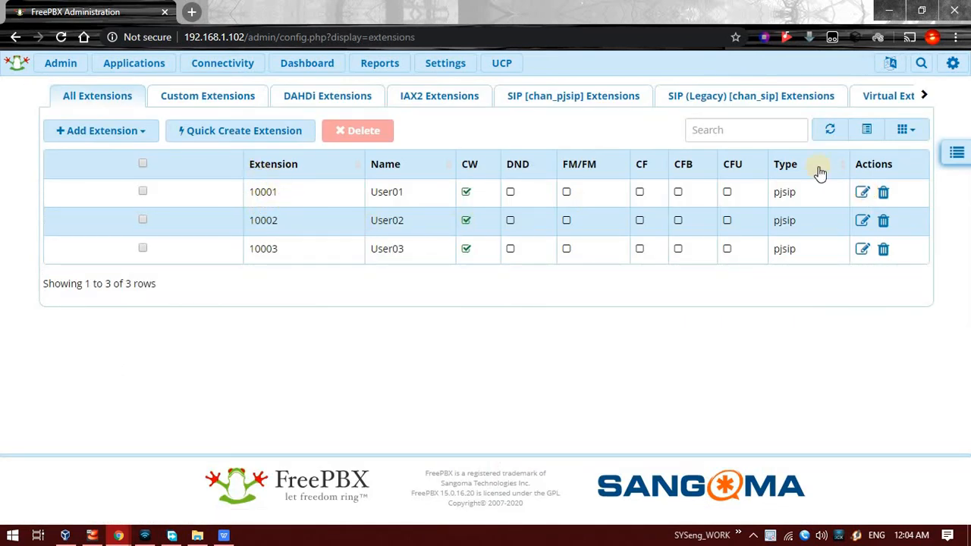
pyautogui.click(862, 191)
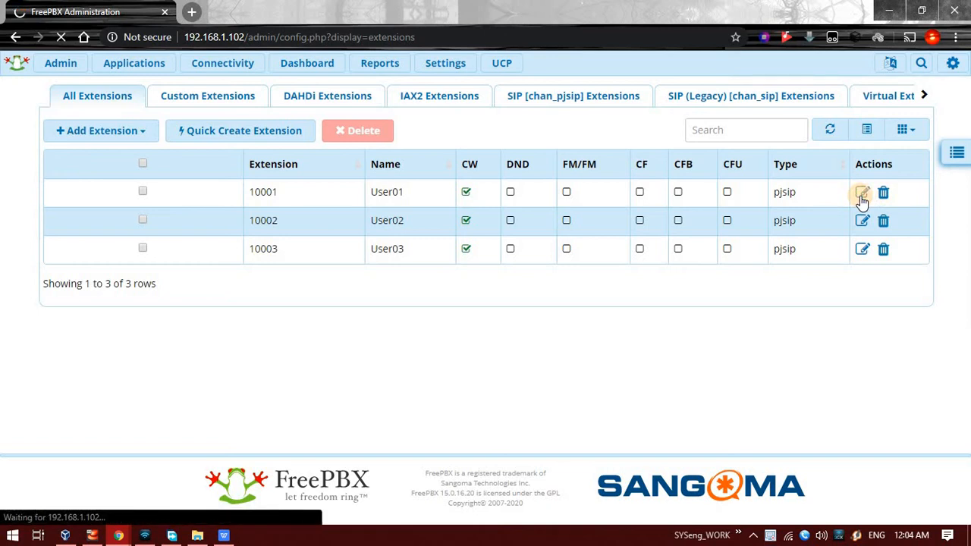
# On extension 10001's Find Me/Follow Me settings, set Enabled to Yes
pyautogui.click(862, 191)
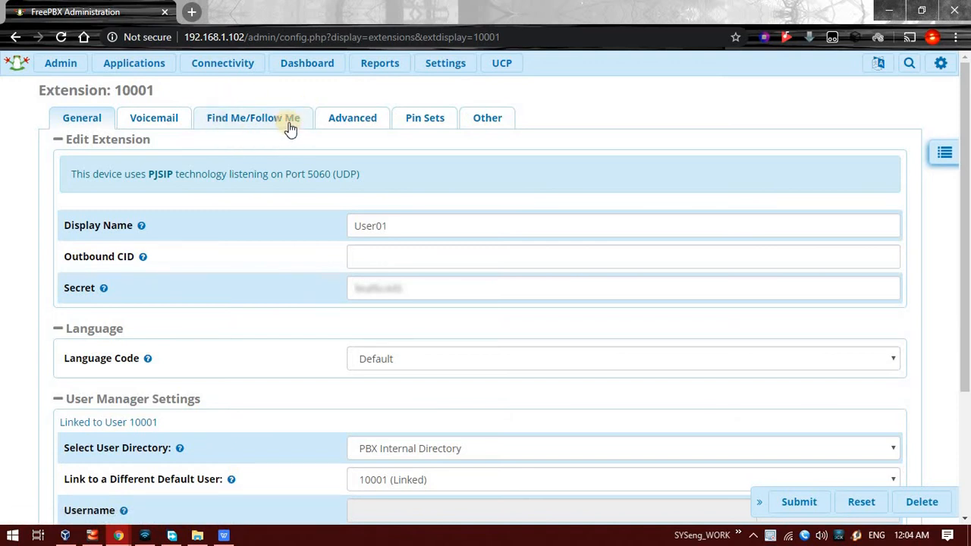
pyautogui.click(252, 118)
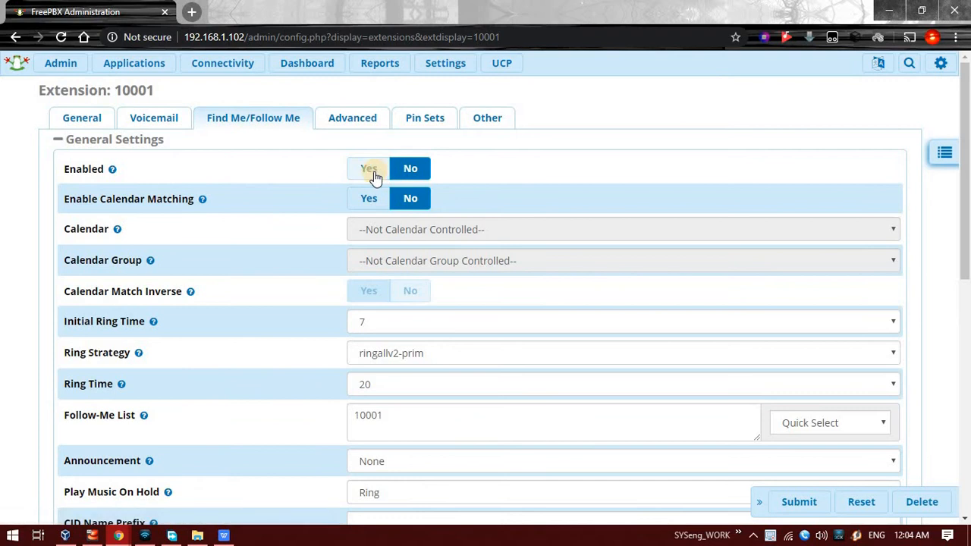
pyautogui.click(367, 168)
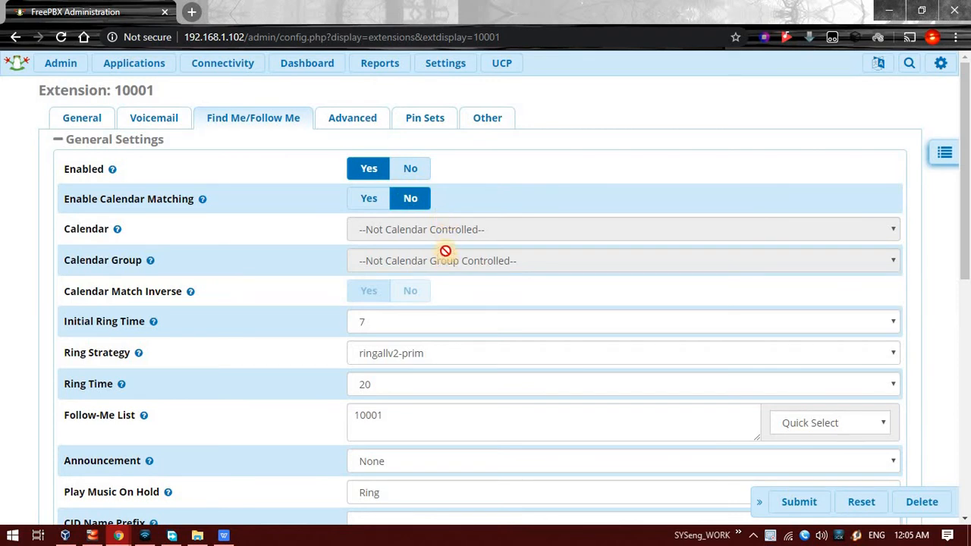
pyautogui.moveTo(456, 261)
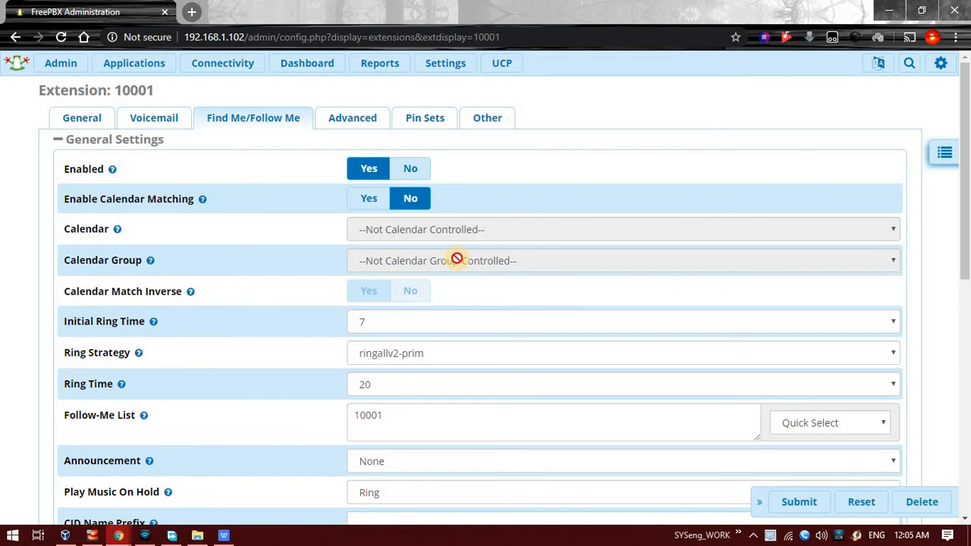
pyautogui.moveTo(431, 260)
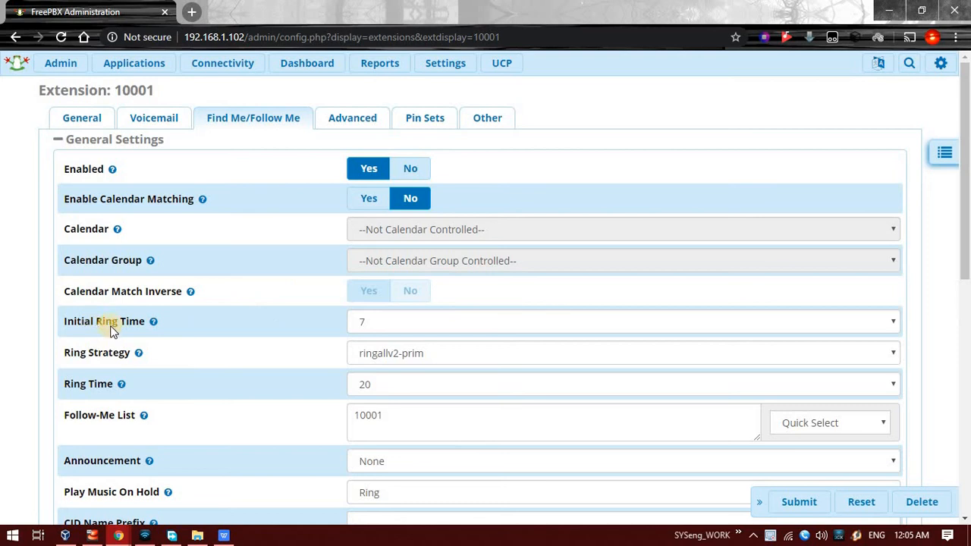
pyautogui.moveTo(282, 331)
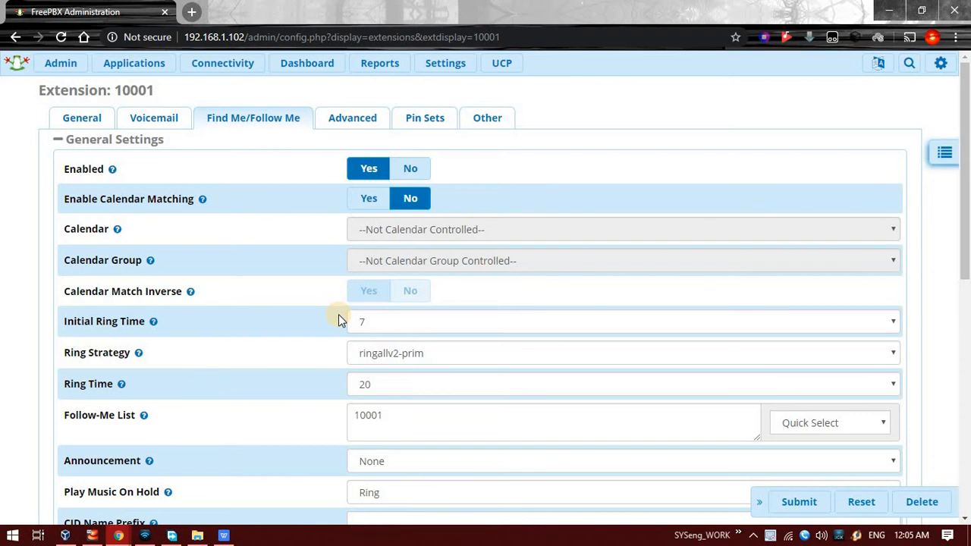
pyautogui.moveTo(367, 310)
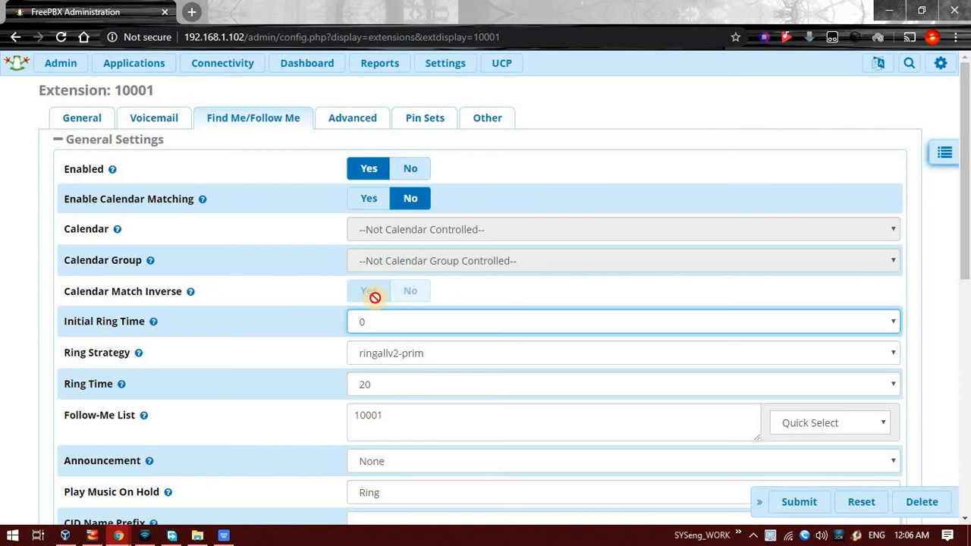
# Review the Ring Strategy choices, keep ringallv2-prim, and show the strategies' help text
pyautogui.scroll(-3)
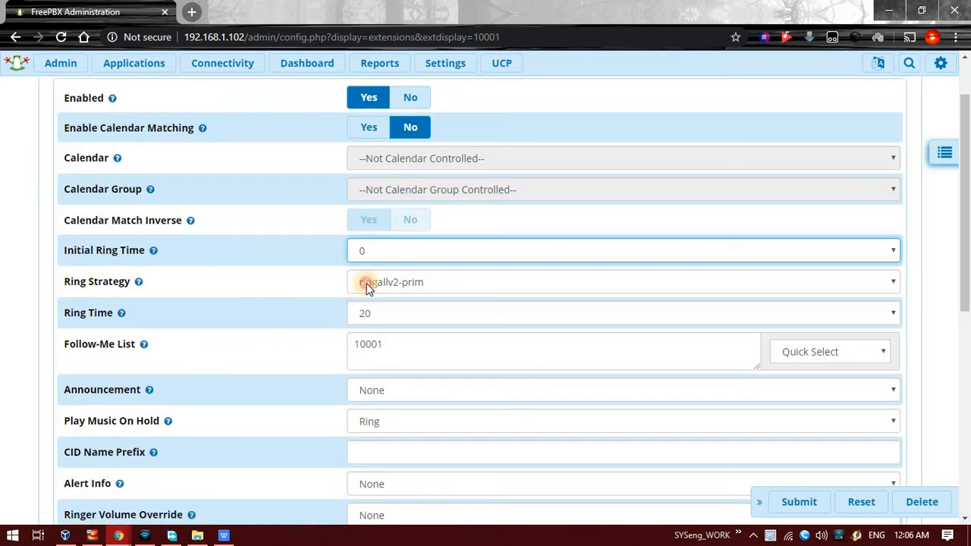
pyautogui.click(391, 281)
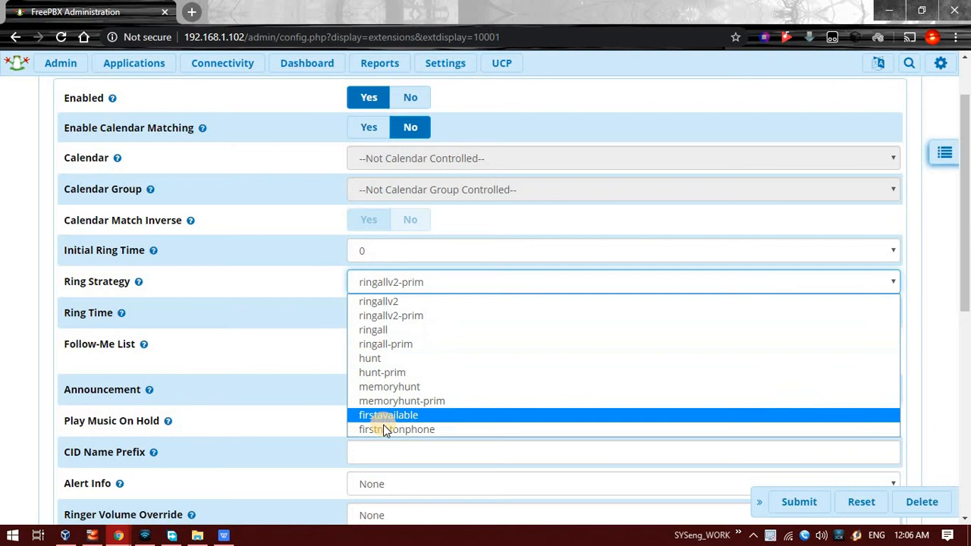
pyautogui.moveTo(397, 329)
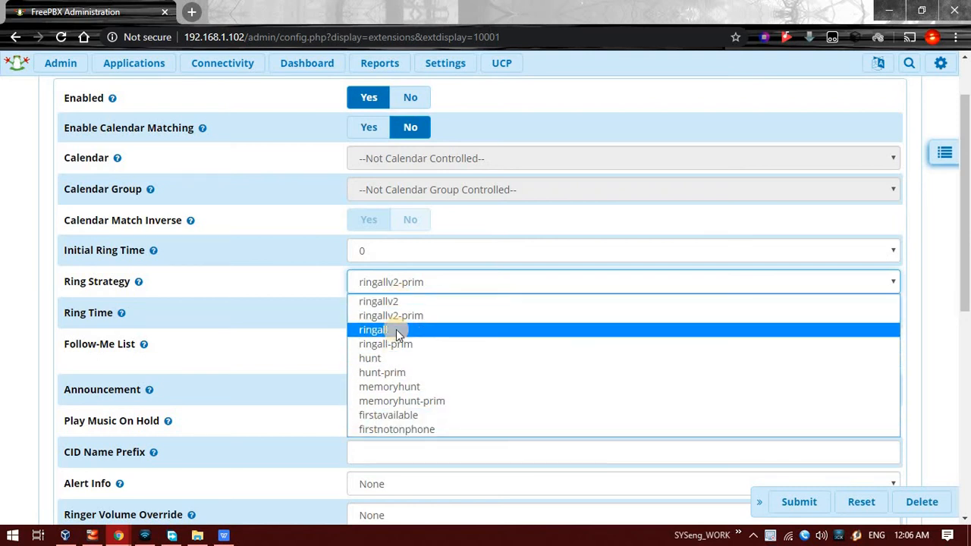
pyautogui.moveTo(403, 316)
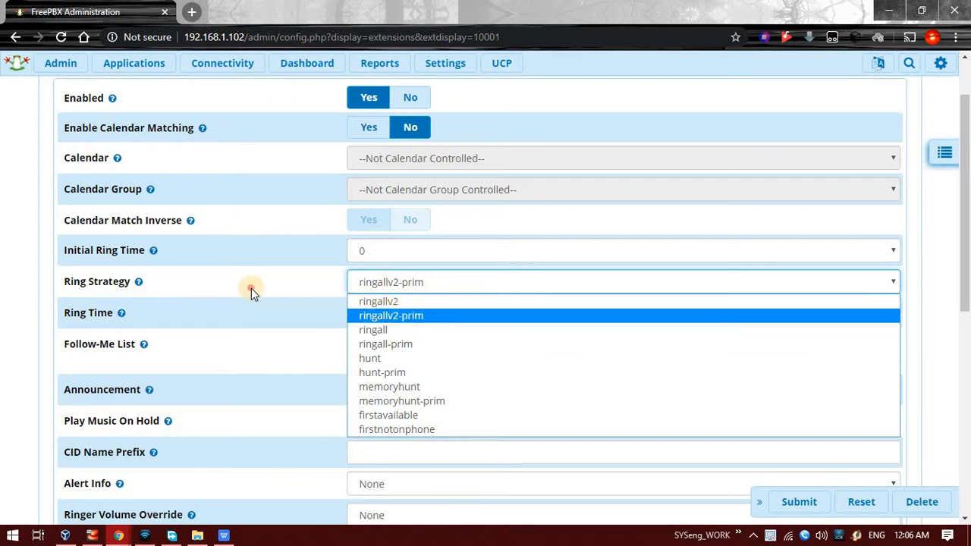
pyautogui.click(391, 315)
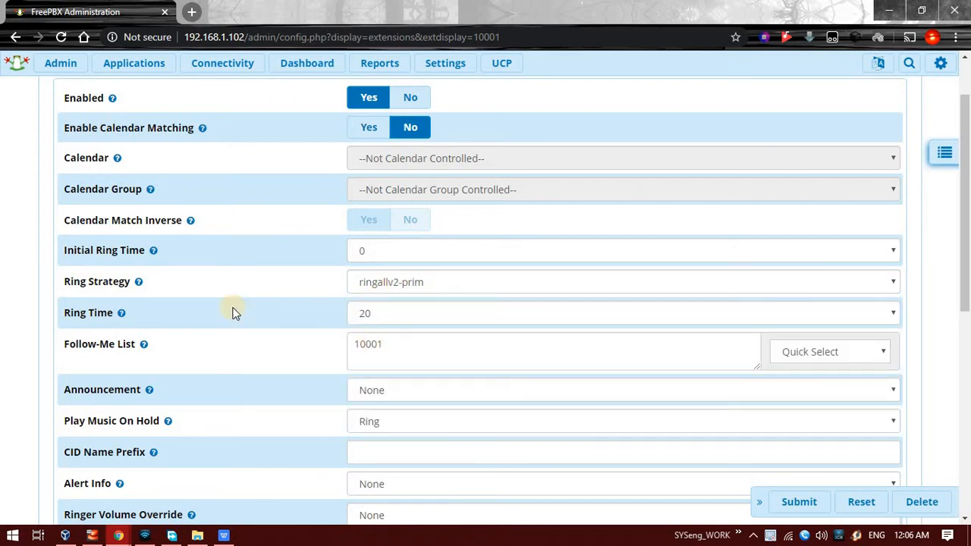
pyautogui.click(139, 280)
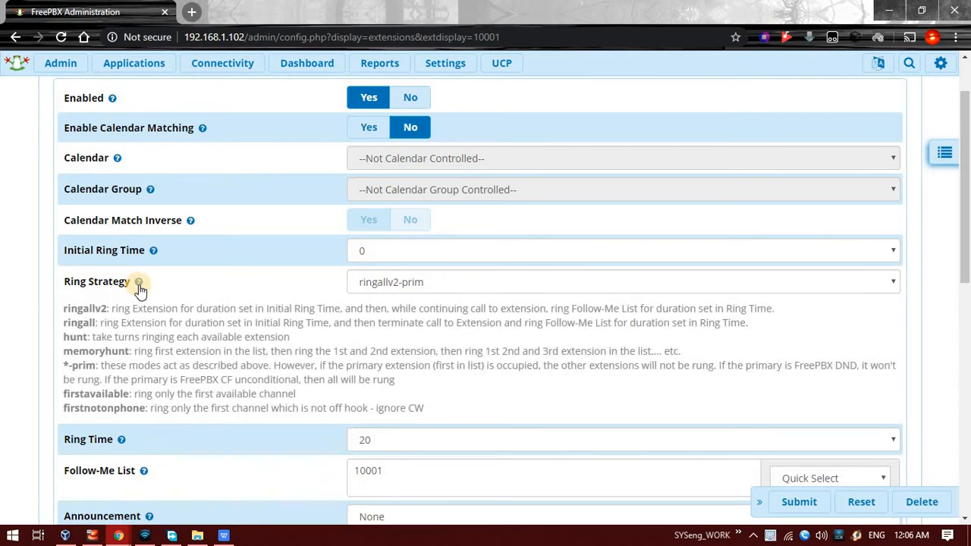
pyautogui.moveTo(393, 407)
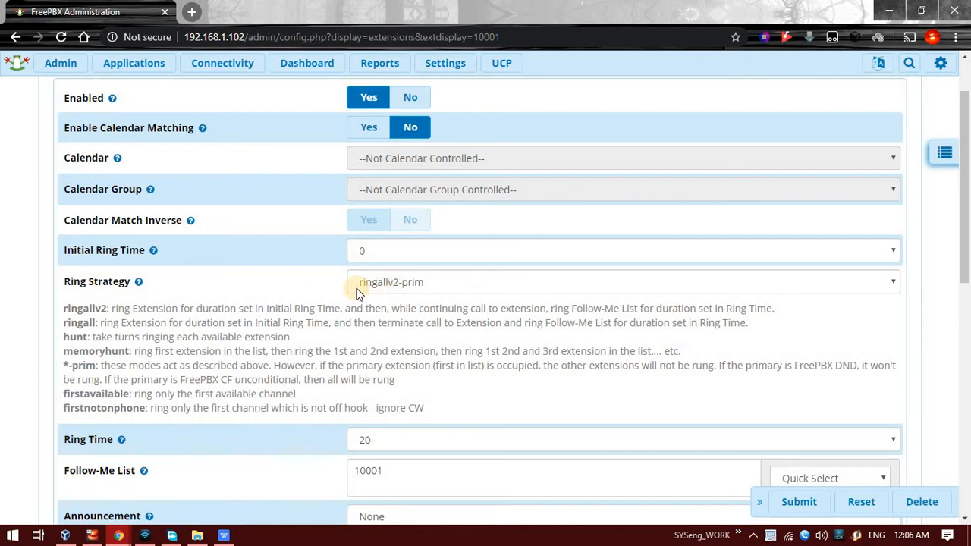
pyautogui.moveTo(410, 291)
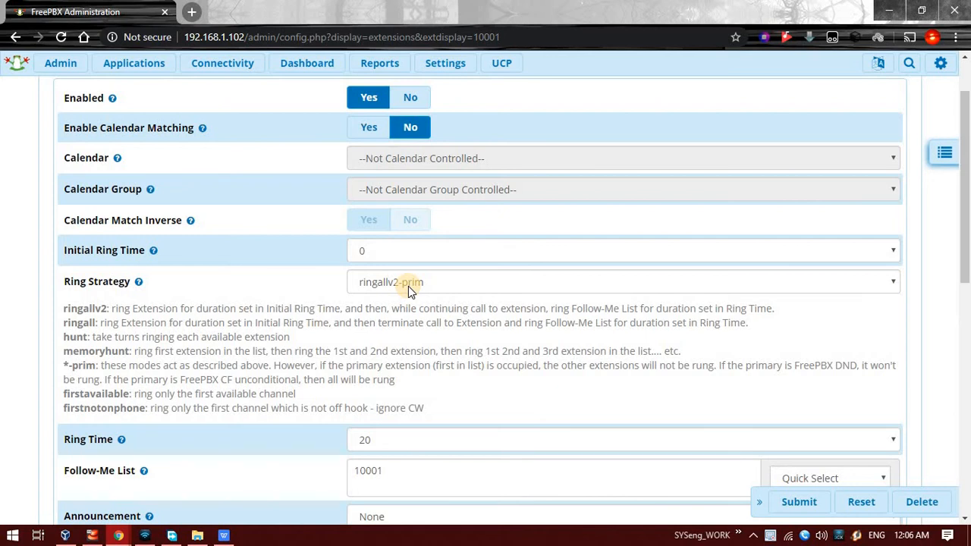
pyautogui.scroll(-3)
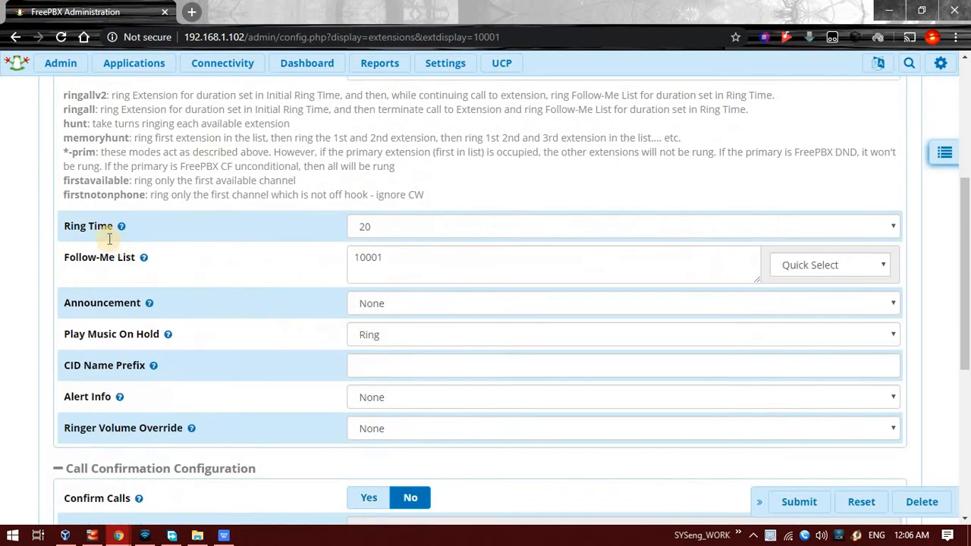
pyautogui.scroll(-3)
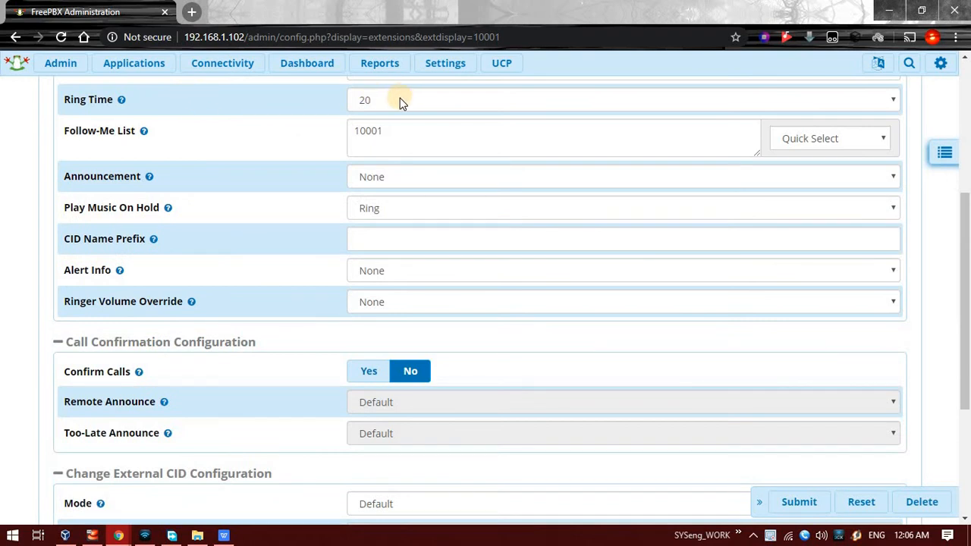
pyautogui.click(622, 100)
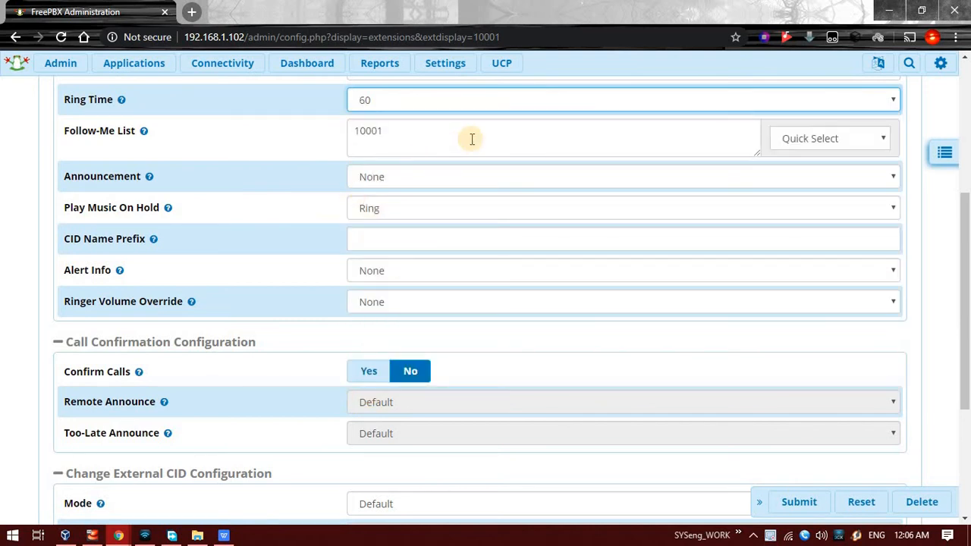
pyautogui.scroll(3)
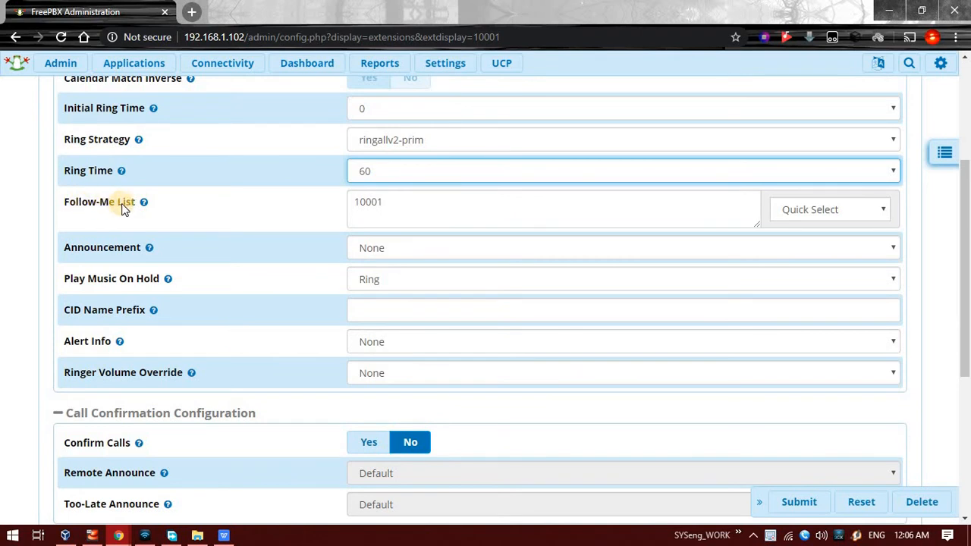
pyautogui.moveTo(139, 212)
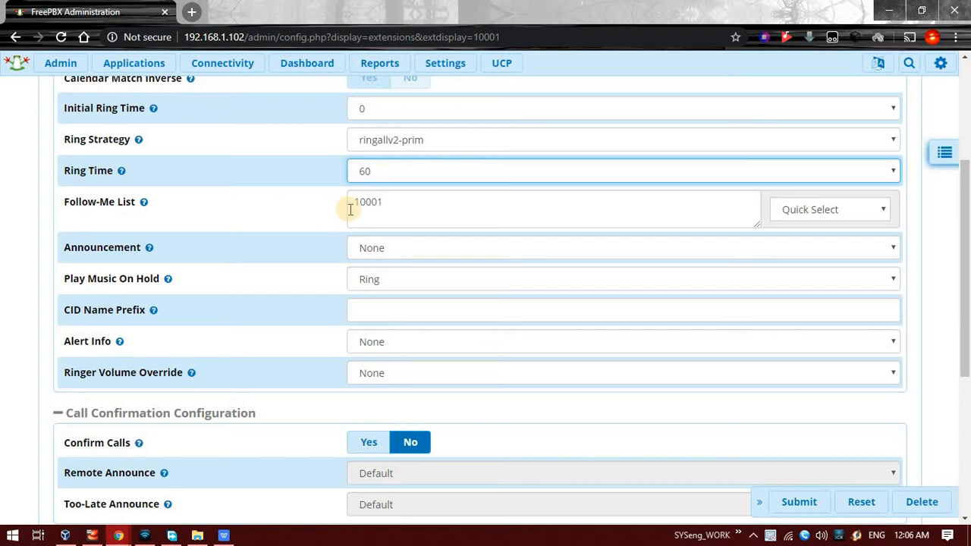
pyautogui.moveTo(352, 210)
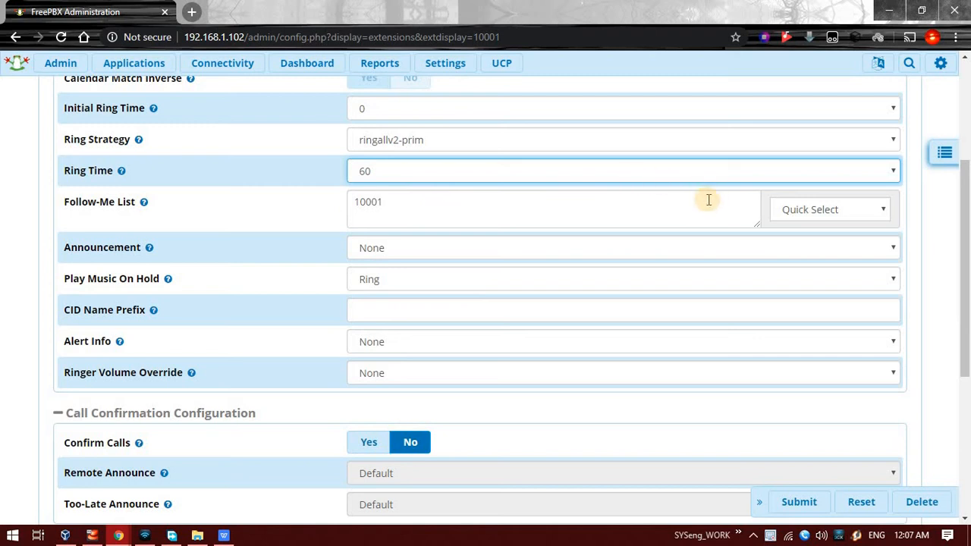
pyautogui.click(143, 202)
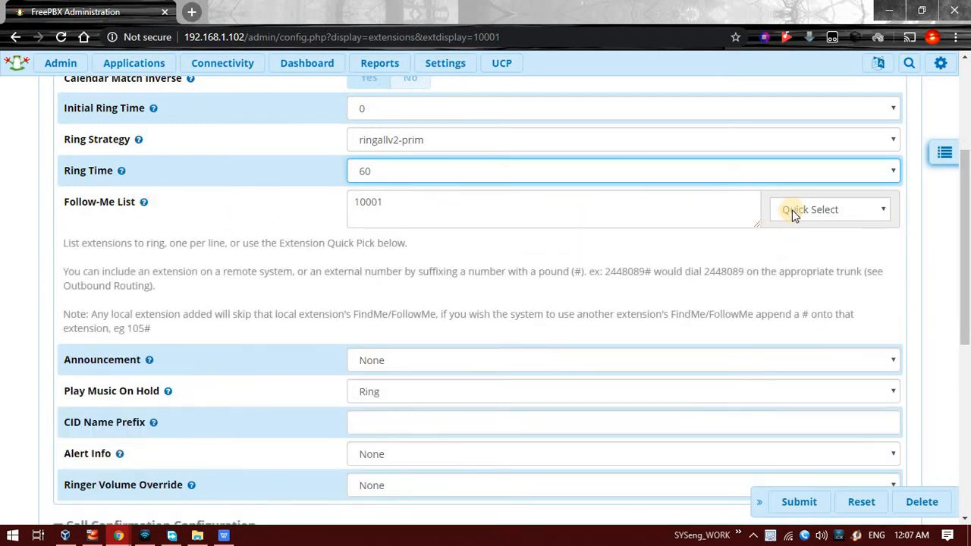
pyautogui.click(829, 210)
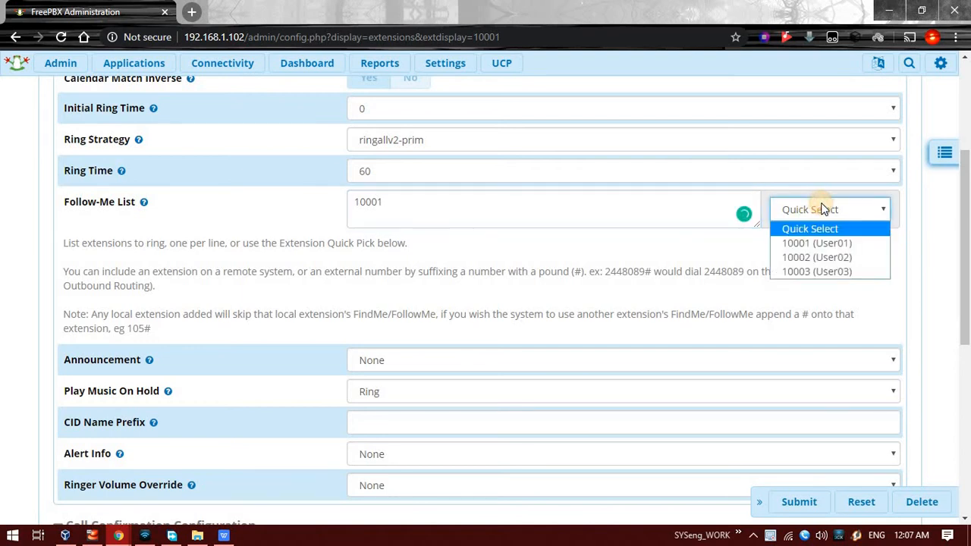
pyautogui.moveTo(782, 272)
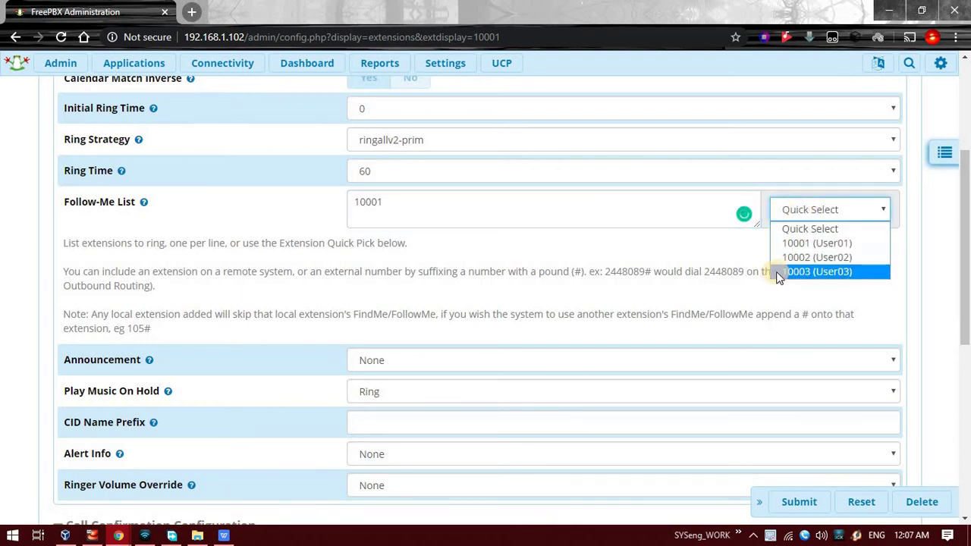
pyautogui.moveTo(800, 258)
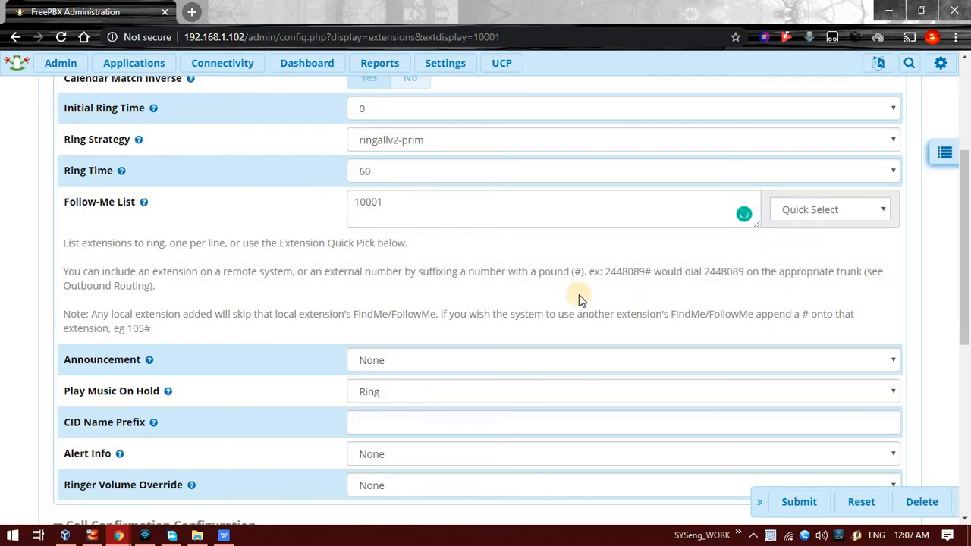
pyautogui.moveTo(301, 283)
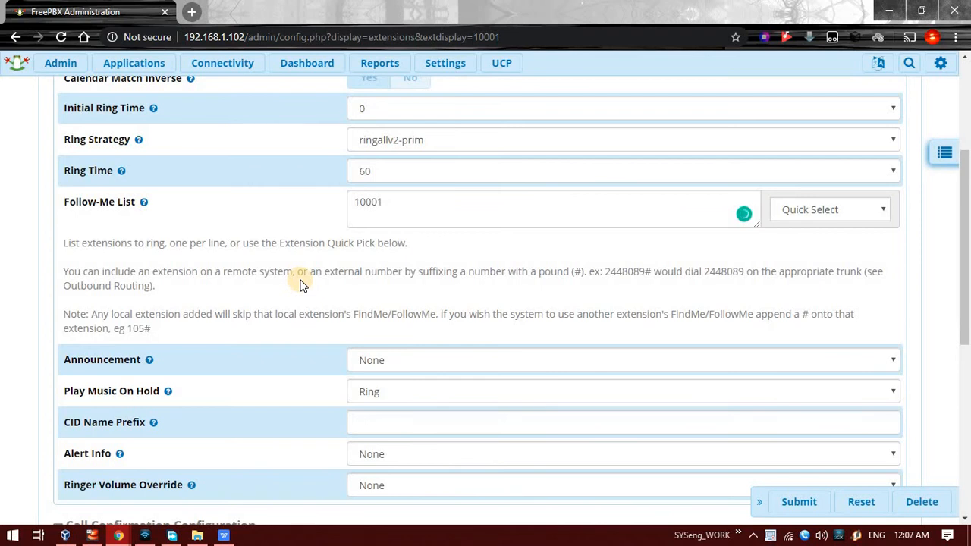
pyautogui.moveTo(670, 261)
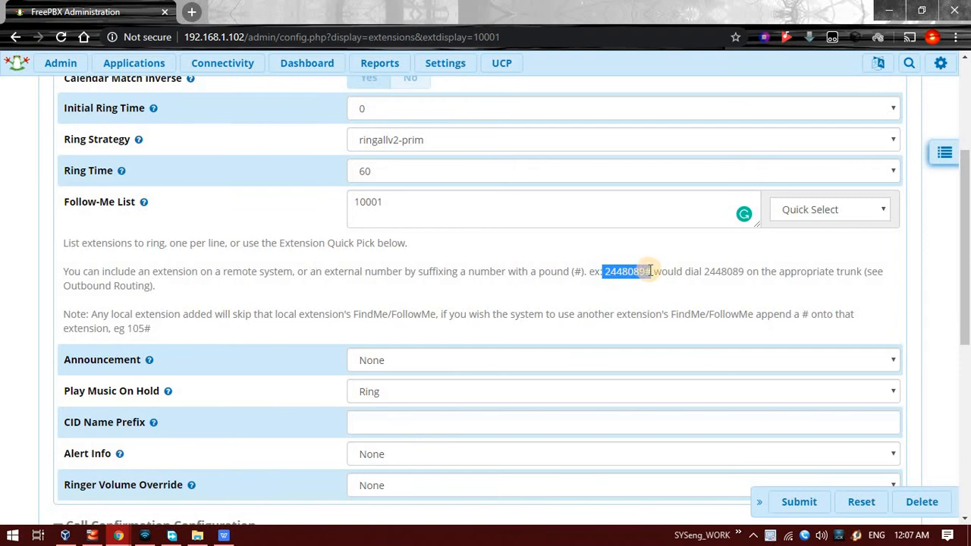
pyautogui.moveTo(427, 306)
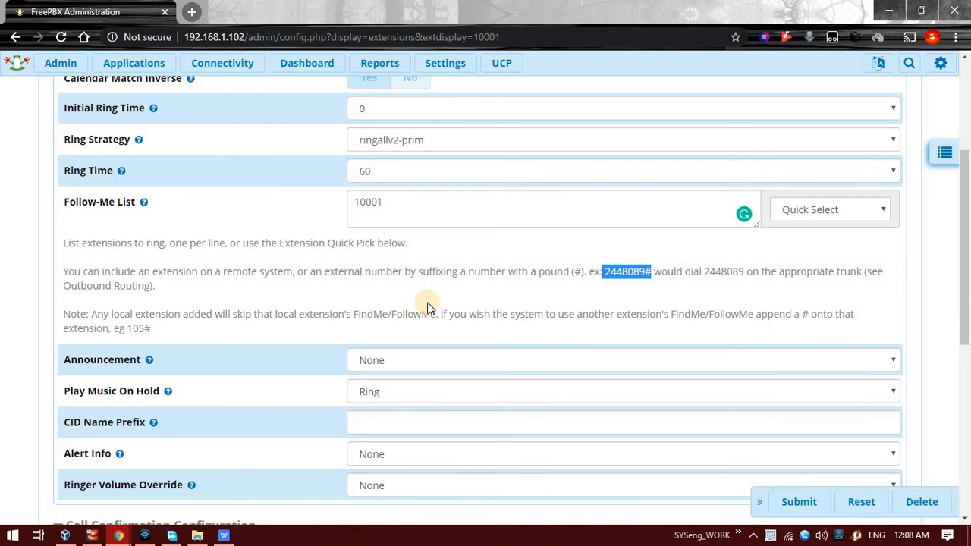
pyautogui.scroll(-3)
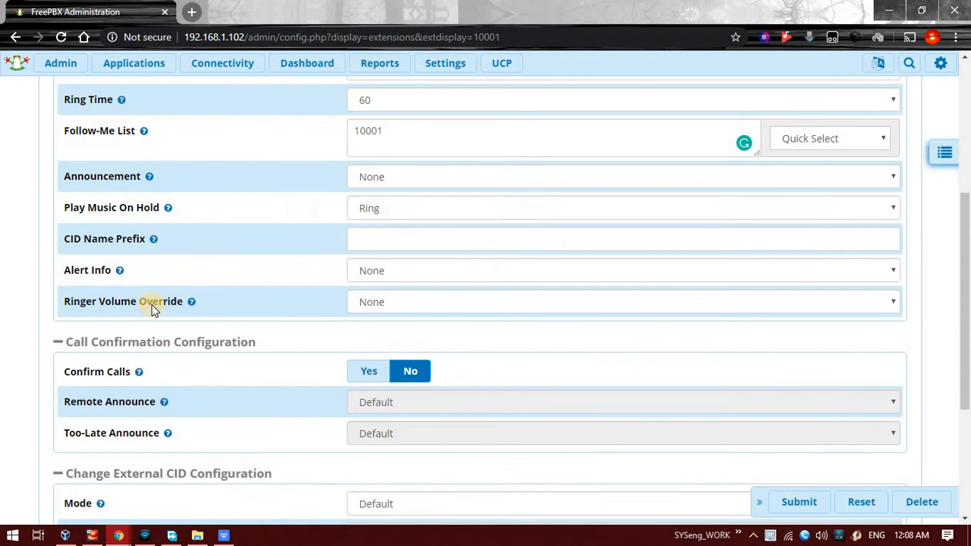
pyautogui.moveTo(250, 204)
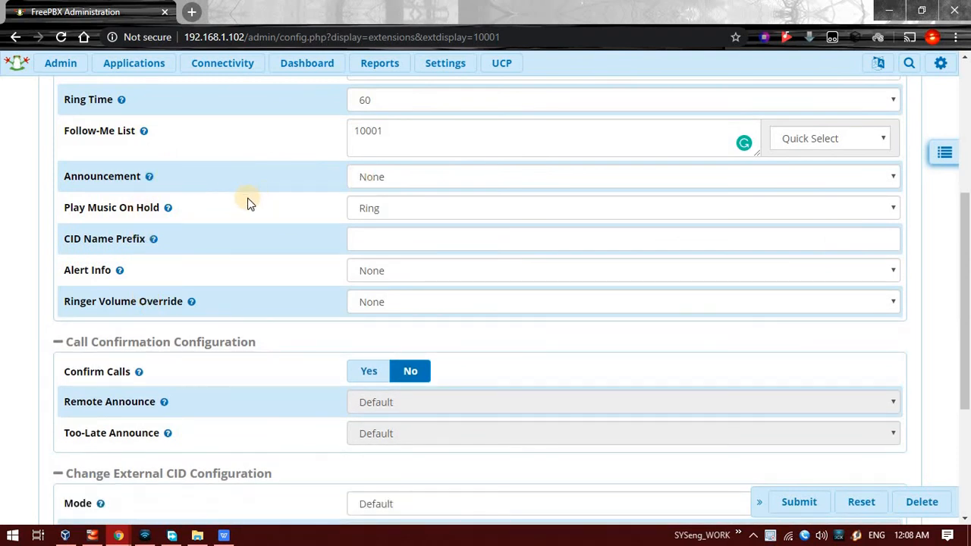
pyautogui.moveTo(149, 220)
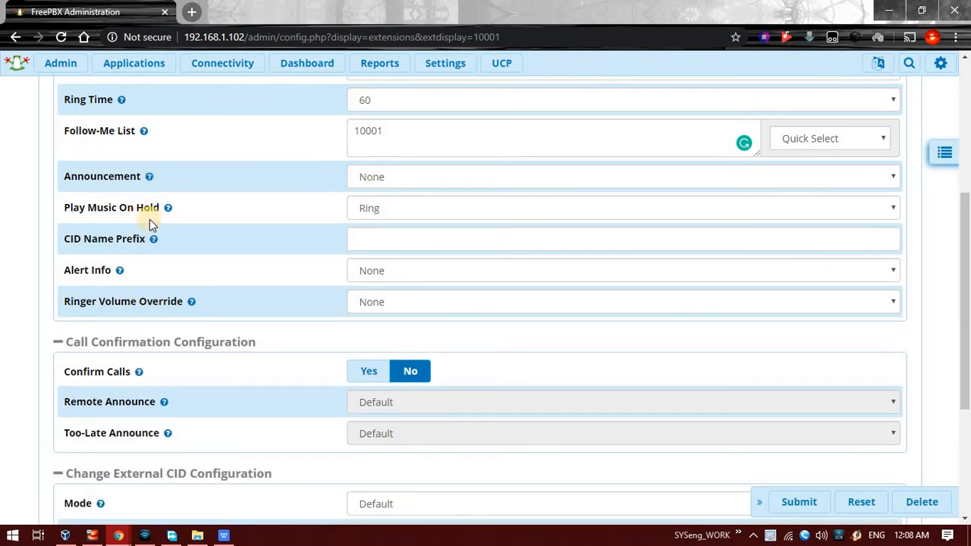
pyautogui.moveTo(387, 207)
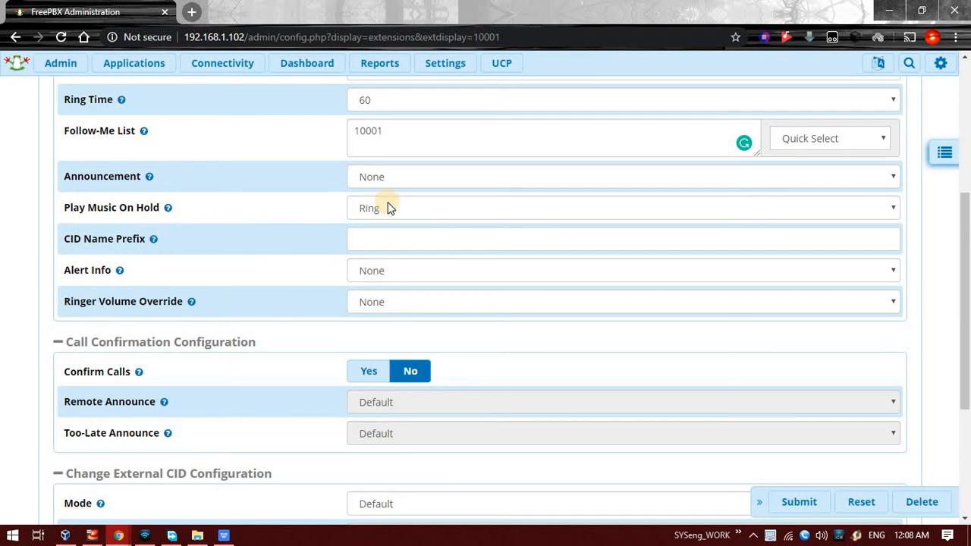
pyautogui.click(621, 207)
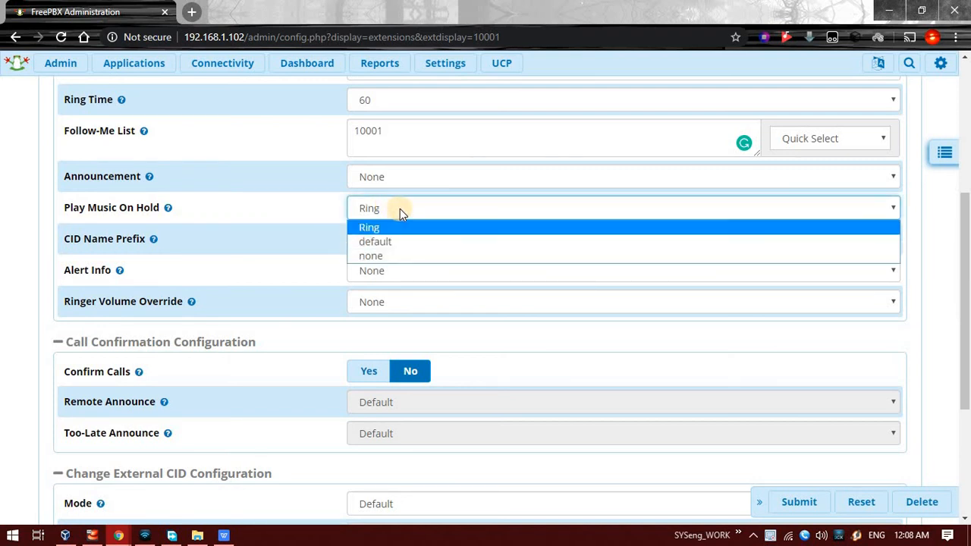
pyautogui.click(368, 228)
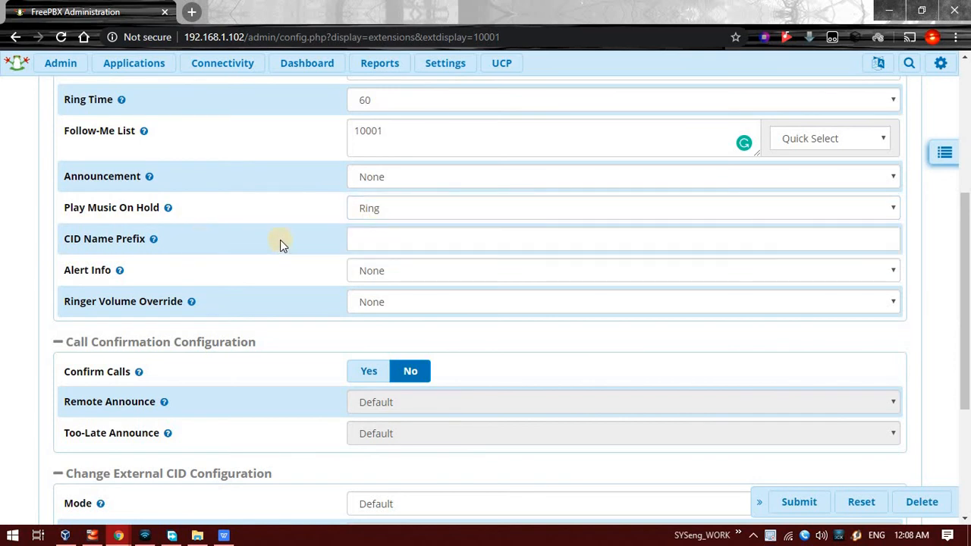
pyautogui.moveTo(265, 250)
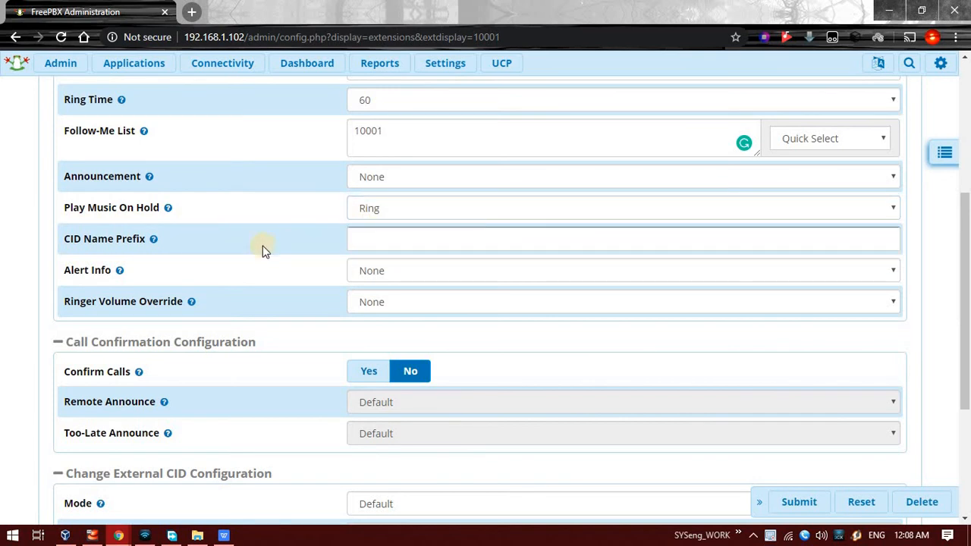
pyautogui.moveTo(215, 255)
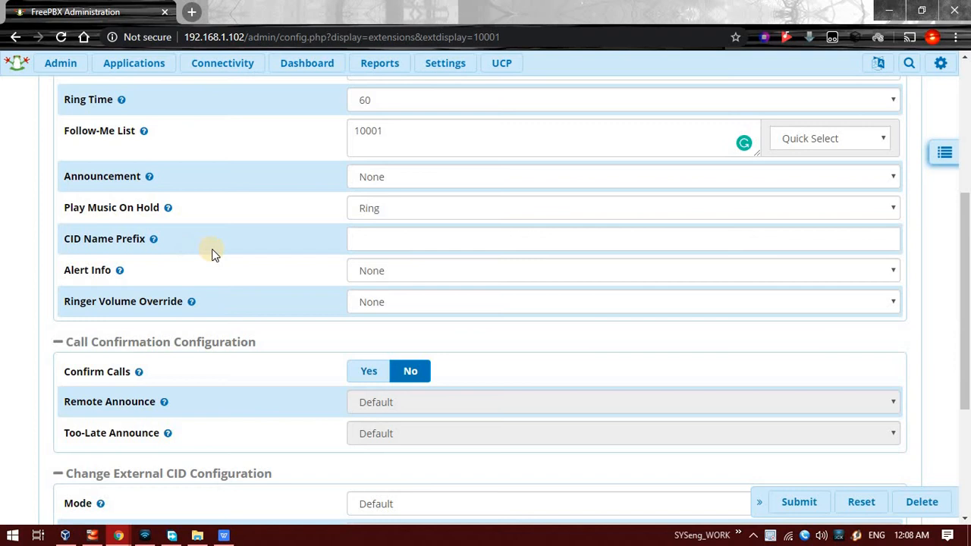
pyautogui.moveTo(287, 261)
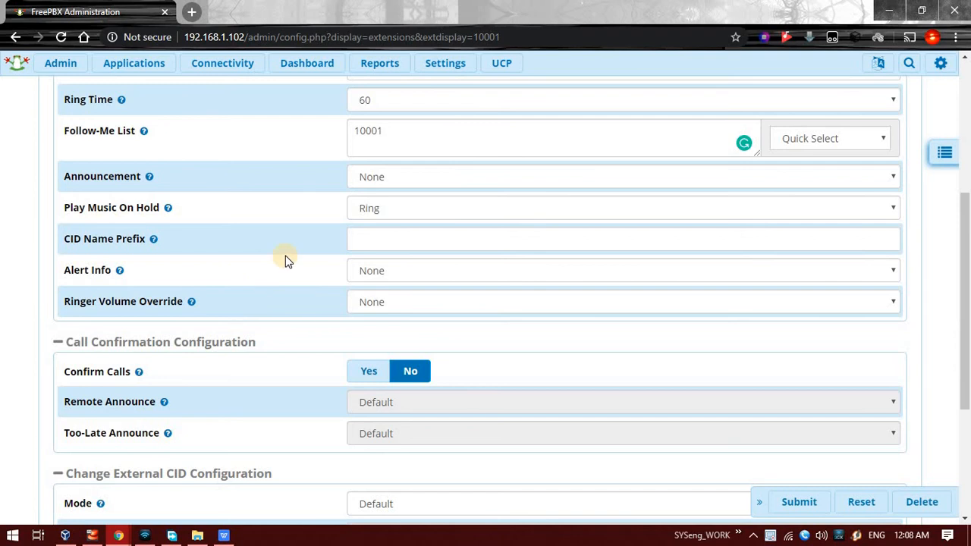
pyautogui.scroll(-3)
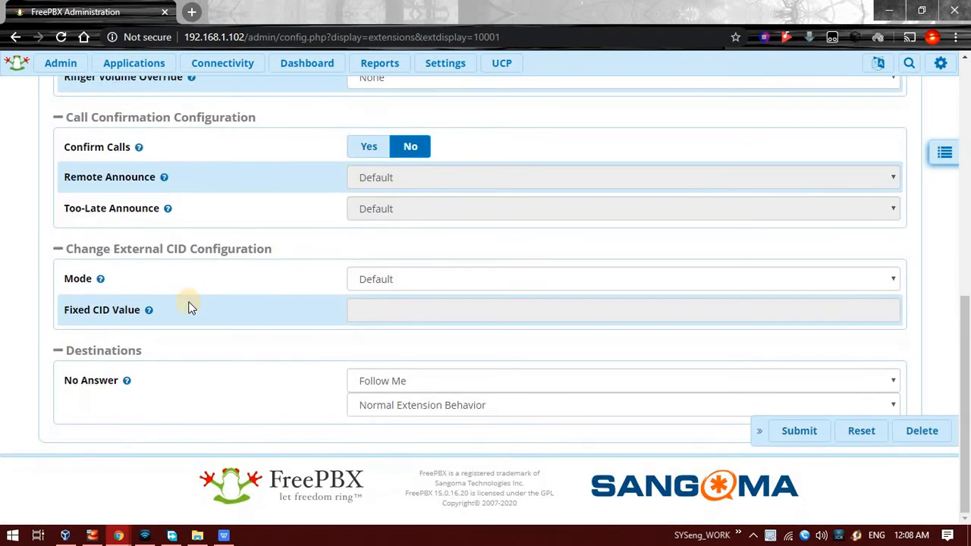
pyautogui.scroll(3)
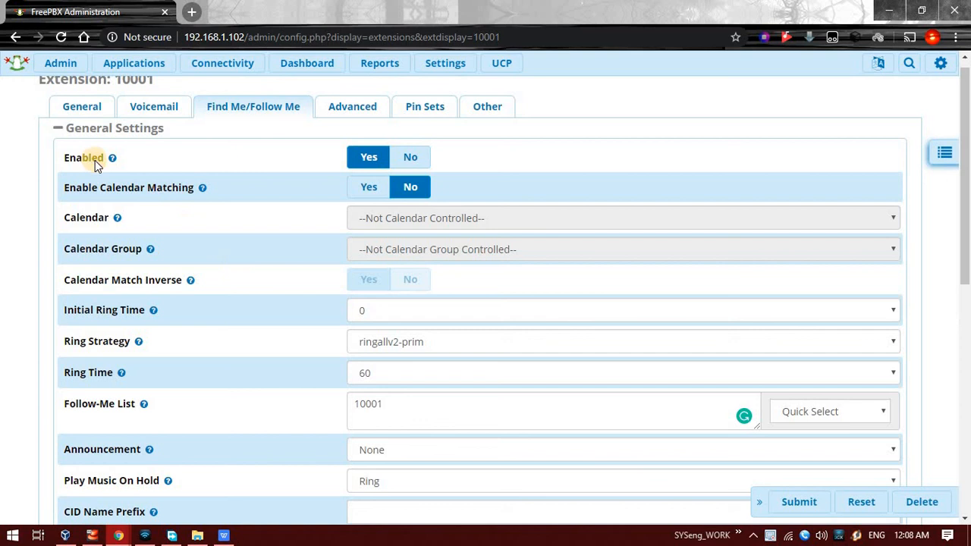
pyautogui.moveTo(361, 337)
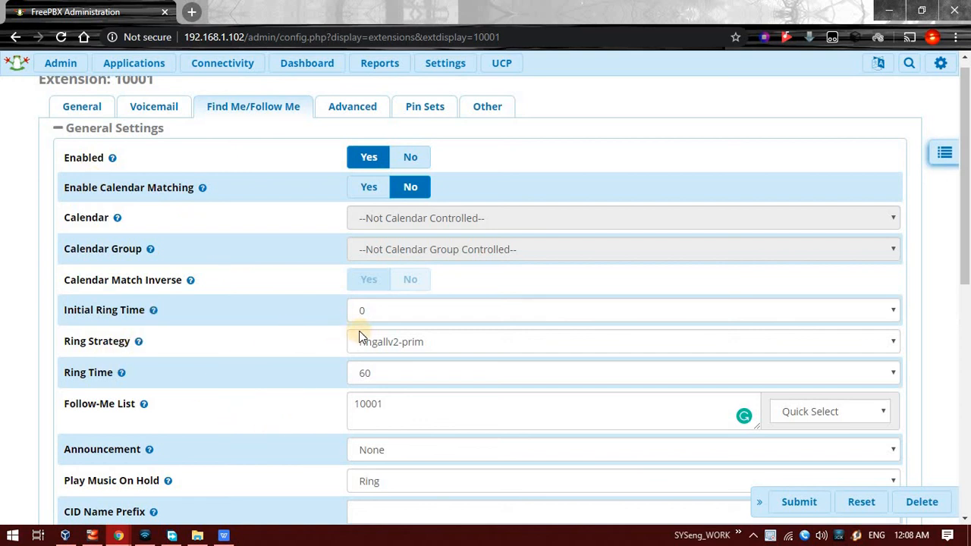
pyautogui.moveTo(302, 422)
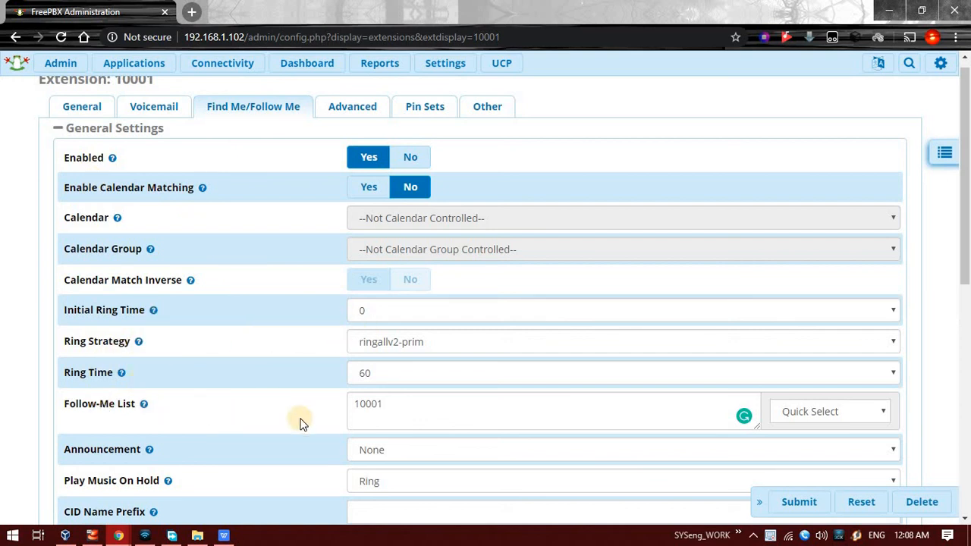
pyautogui.moveTo(123, 423)
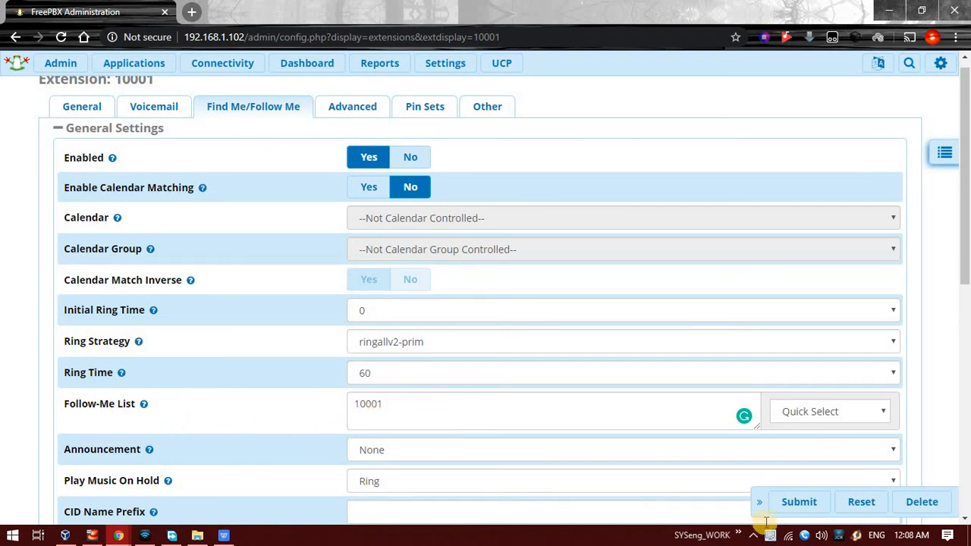
# Add 10003 (User03) to 10001's Follow-Me list via Quick Select and submit the settings
pyautogui.click(798, 501)
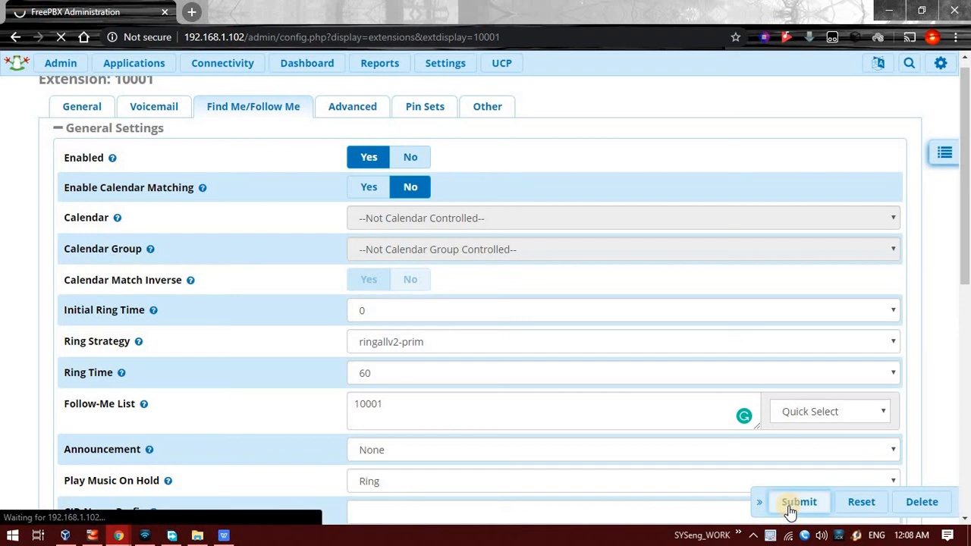
pyautogui.click(798, 502)
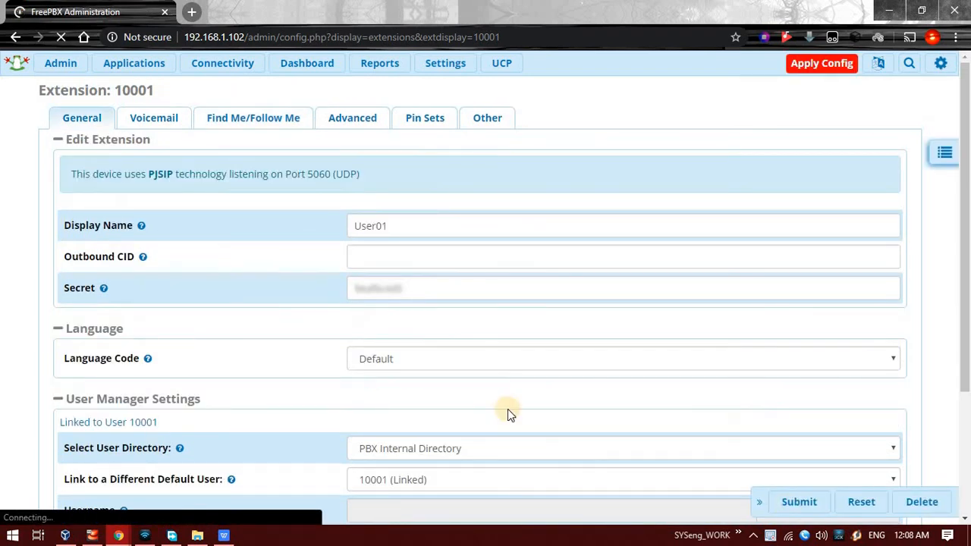
pyautogui.moveTo(446, 284)
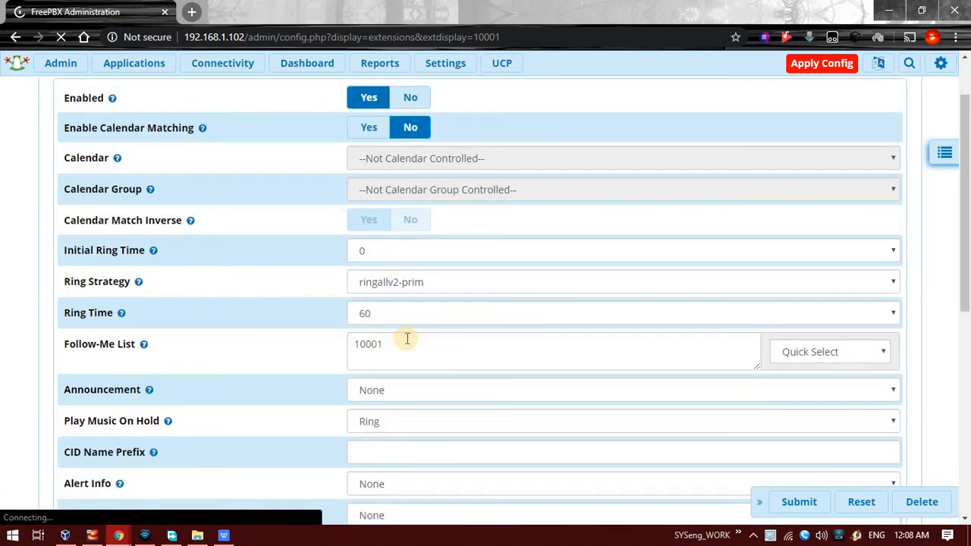
pyautogui.click(830, 352)
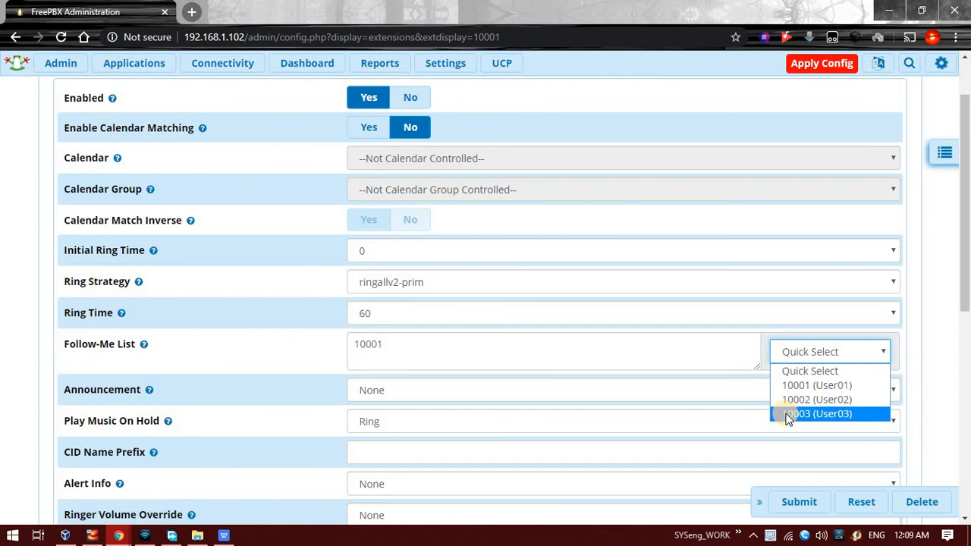
pyautogui.click(816, 412)
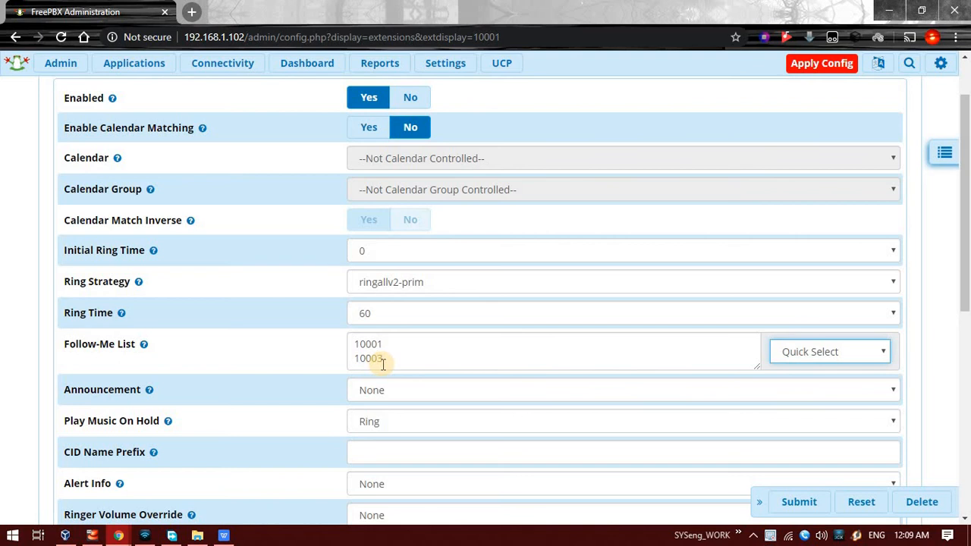
pyautogui.click(797, 501)
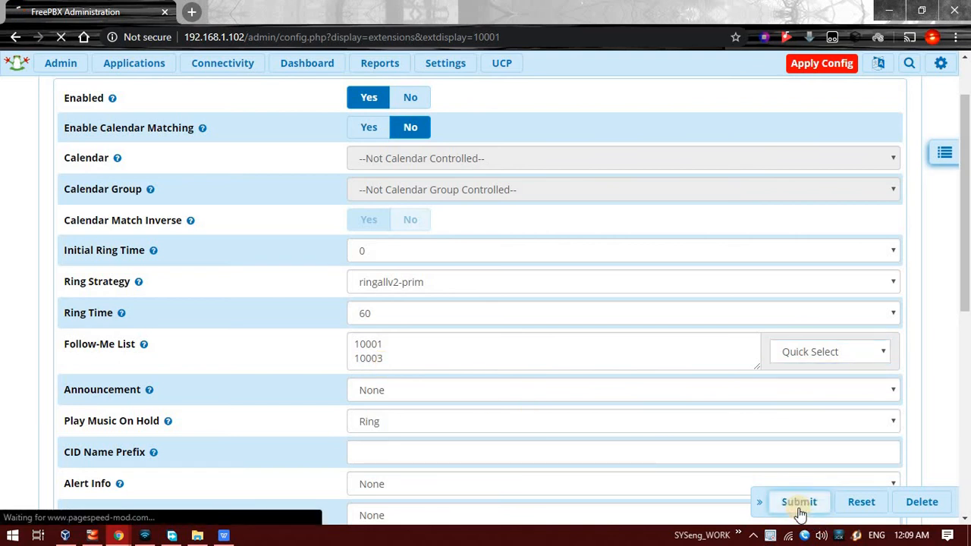
pyautogui.click(798, 501)
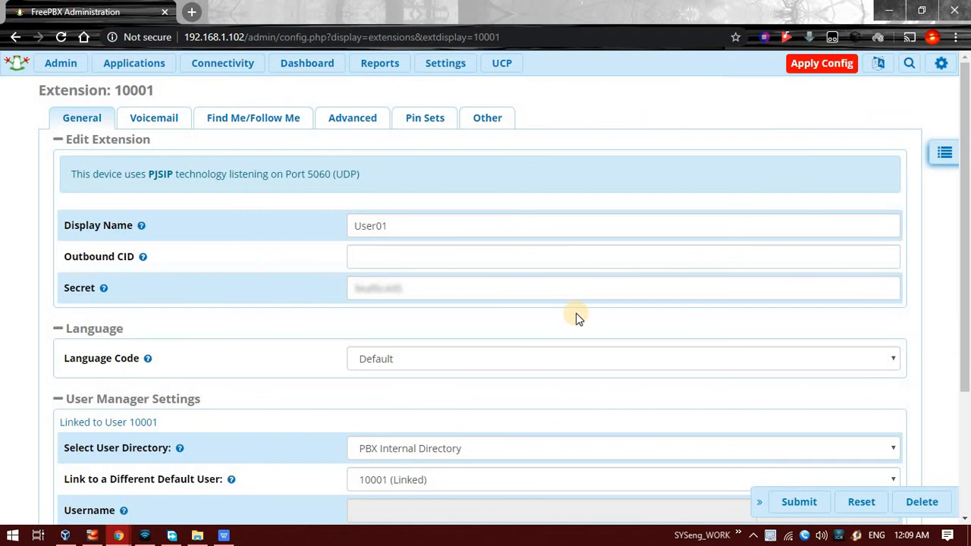
pyautogui.moveTo(469, 321)
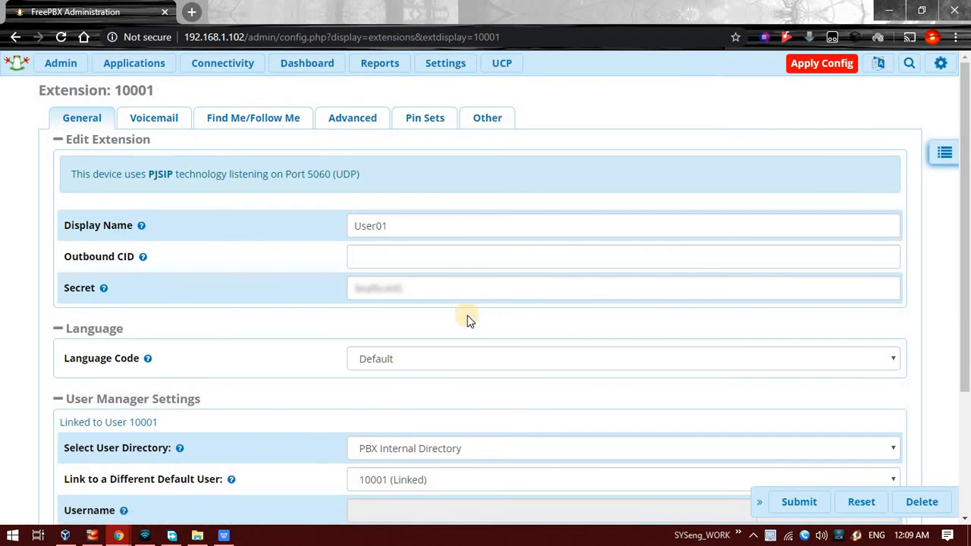
# Go to Applications > Follow Me, where only 10001 shows Follow Me enabled among 10001–10003
pyautogui.click(133, 63)
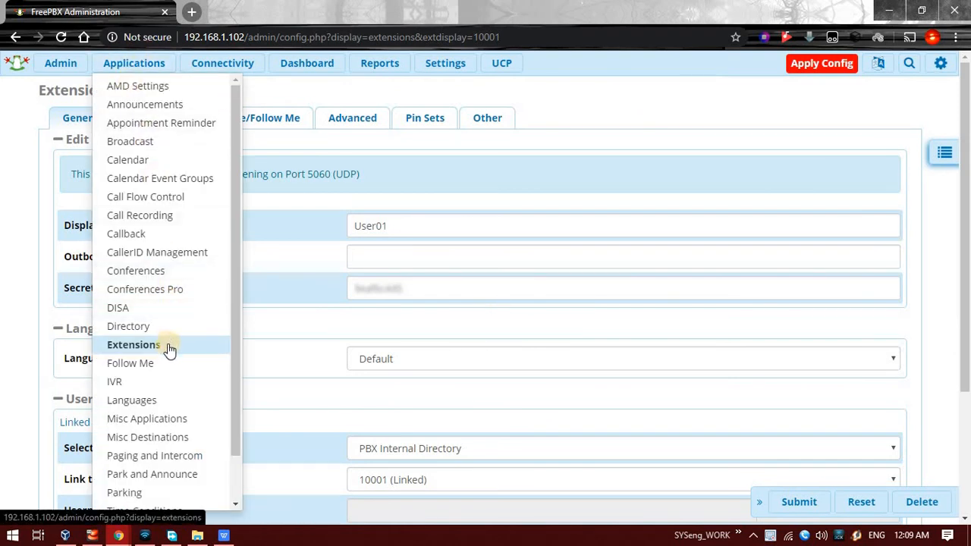
pyautogui.moveTo(132, 364)
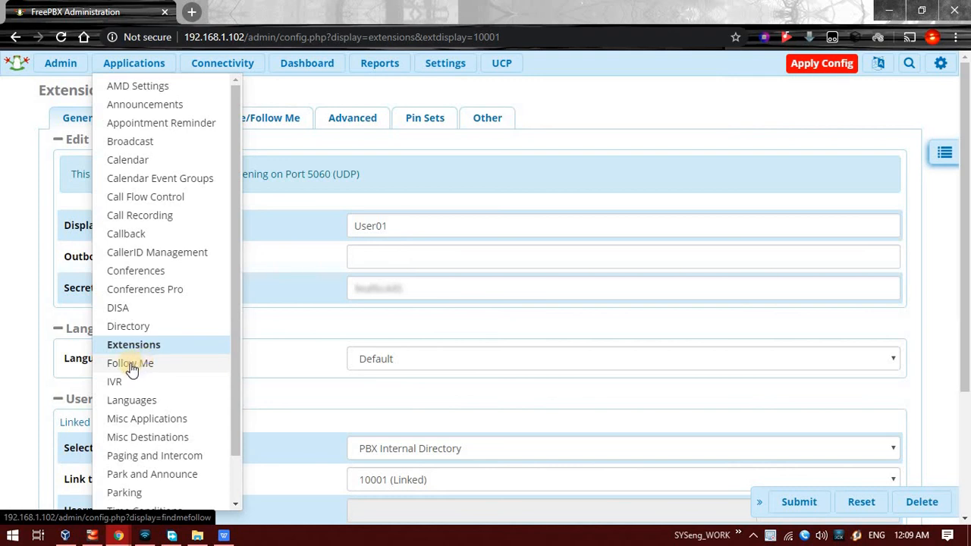
pyautogui.click(130, 364)
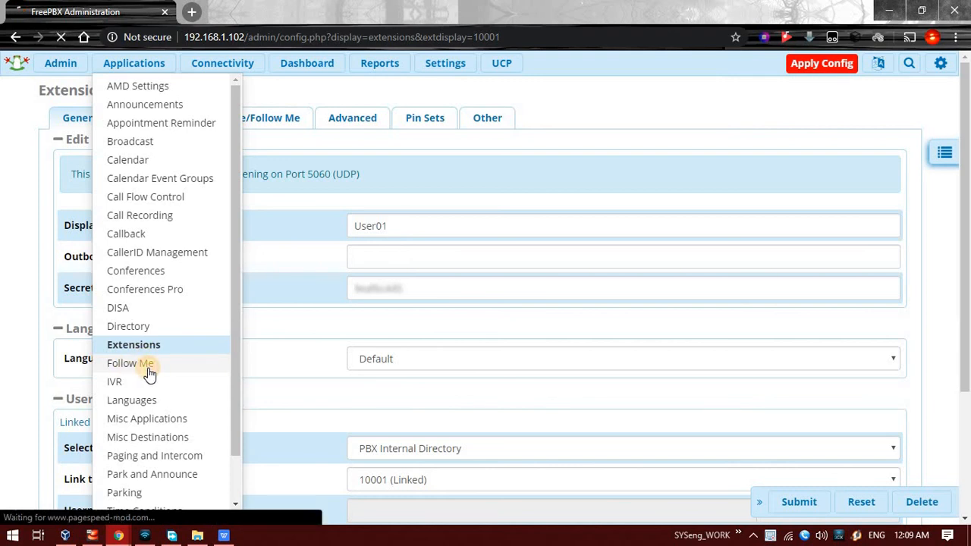
pyautogui.click(129, 364)
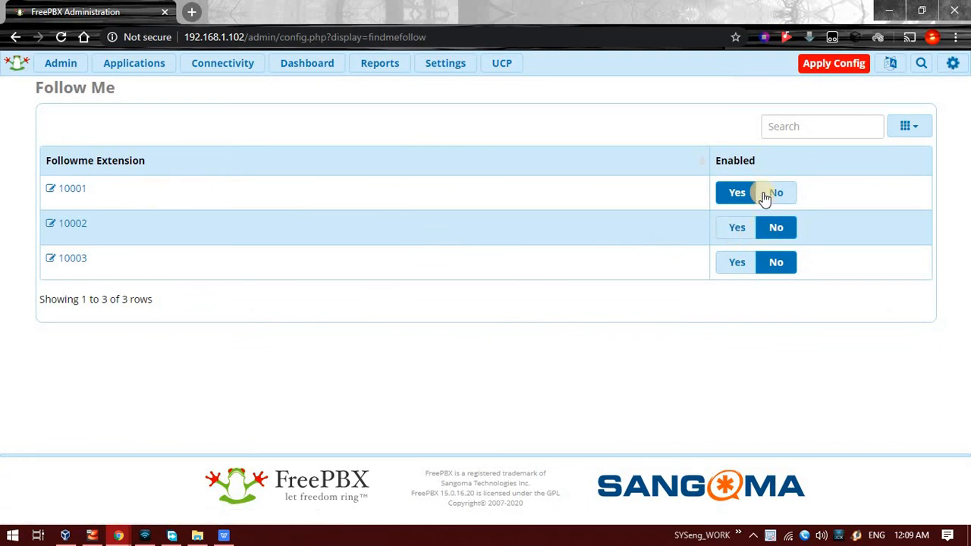
pyautogui.click(737, 192)
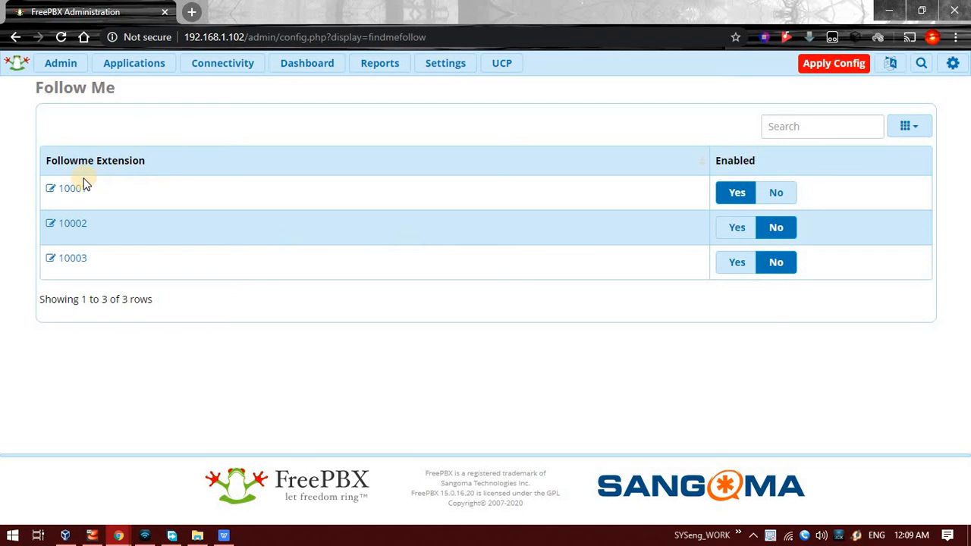
pyautogui.click(70, 189)
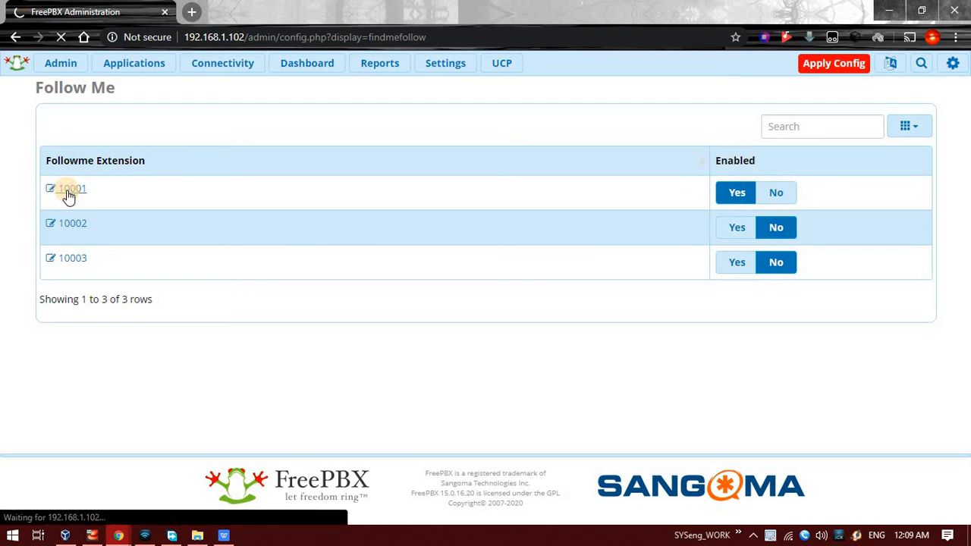
# Review 10001's Follow Me page: enabled, with 10001 and 10003 in its Follow-Me list
pyautogui.click(73, 188)
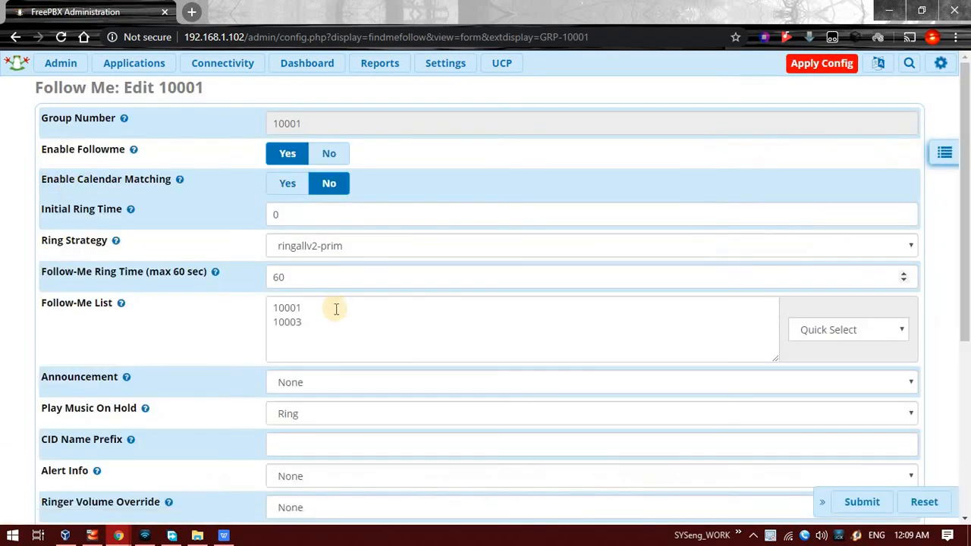
pyautogui.scroll(-3)
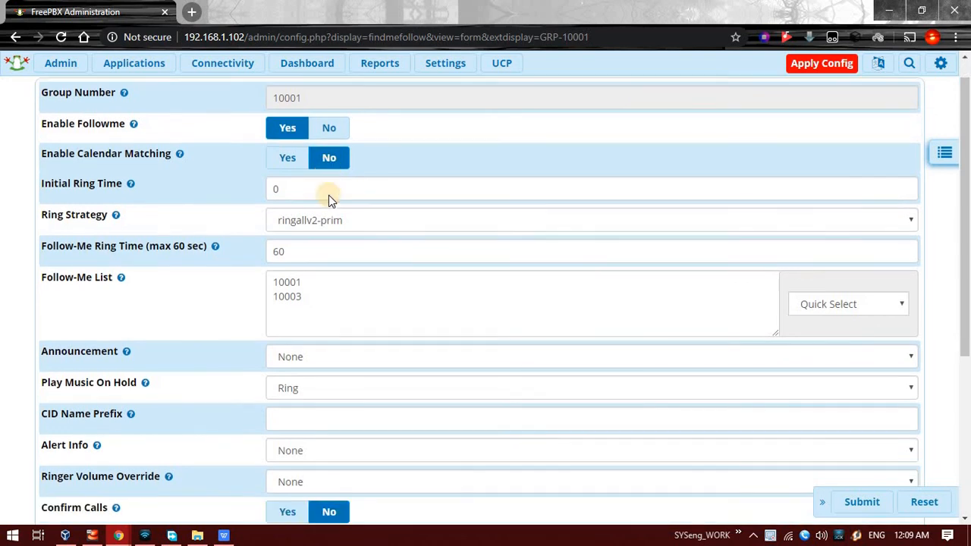
pyautogui.scroll(-3)
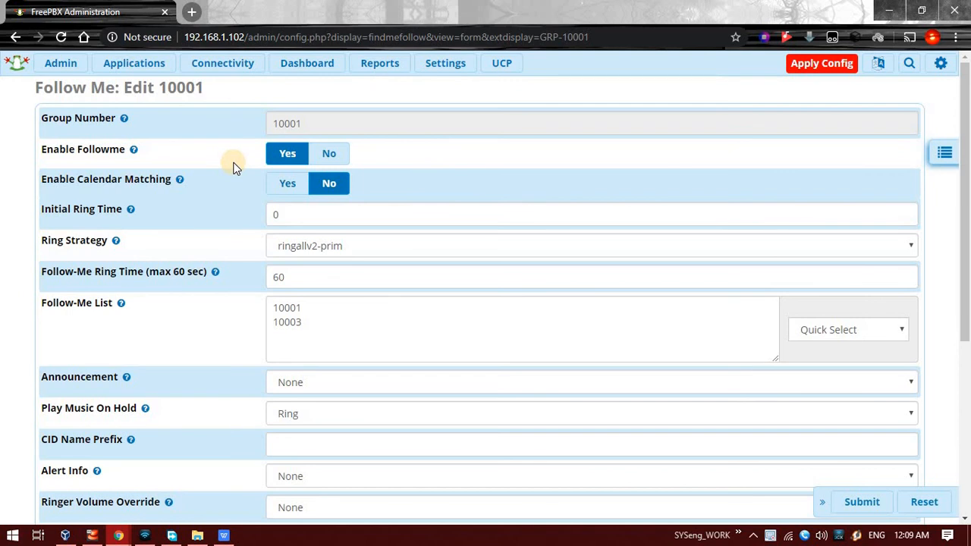
pyautogui.click(822, 64)
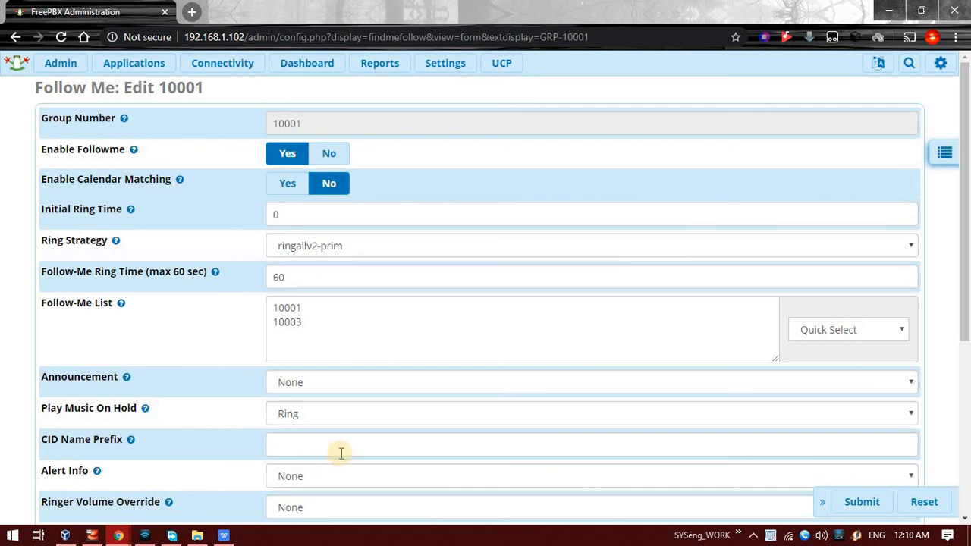
pyautogui.moveTo(747, 534)
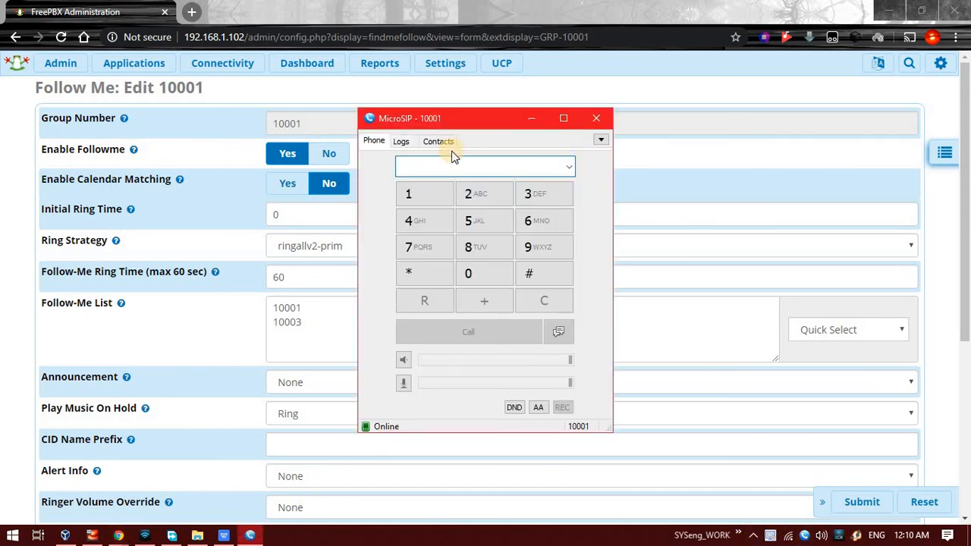
# Move MicroSIP (10001) to the top-left and bring up Zoiper (10003) and 3CXPhone (10002)
pyautogui.moveTo(486, 119); pyautogui.dragTo(139, 48)
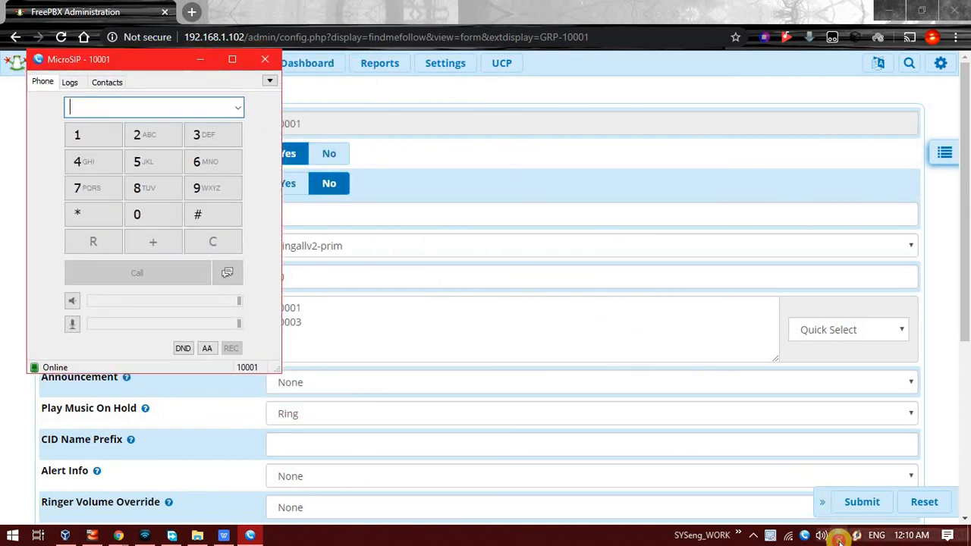
pyautogui.click(144, 531)
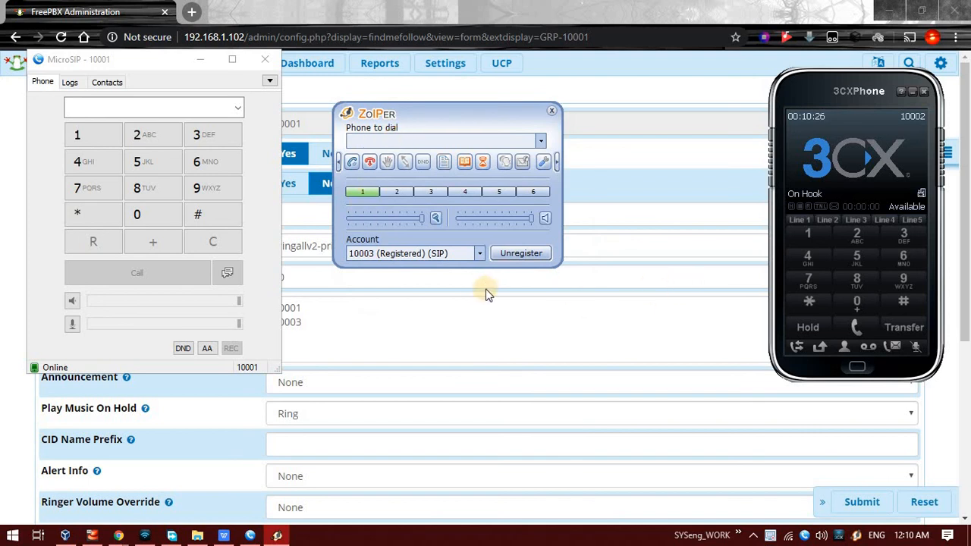
pyautogui.moveTo(835, 211)
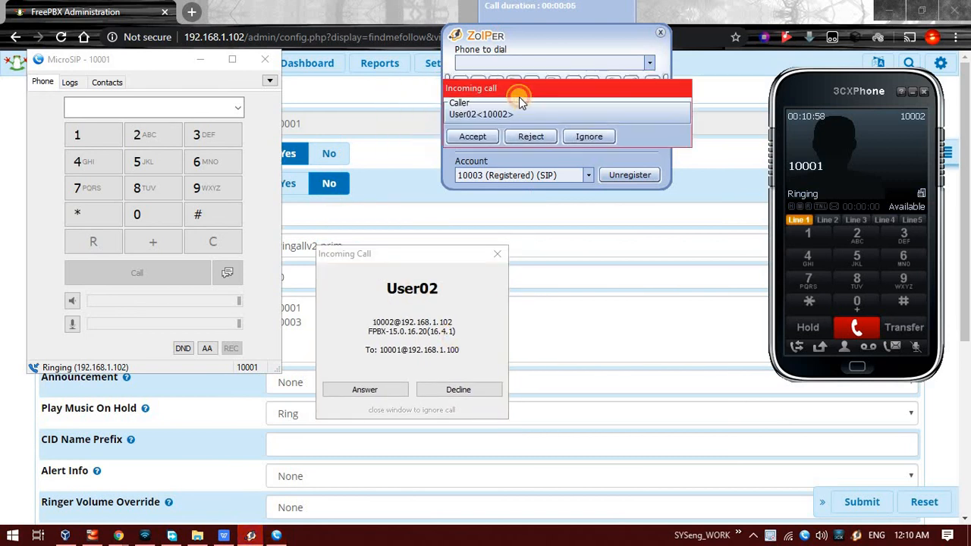
pyautogui.moveTo(819, 328)
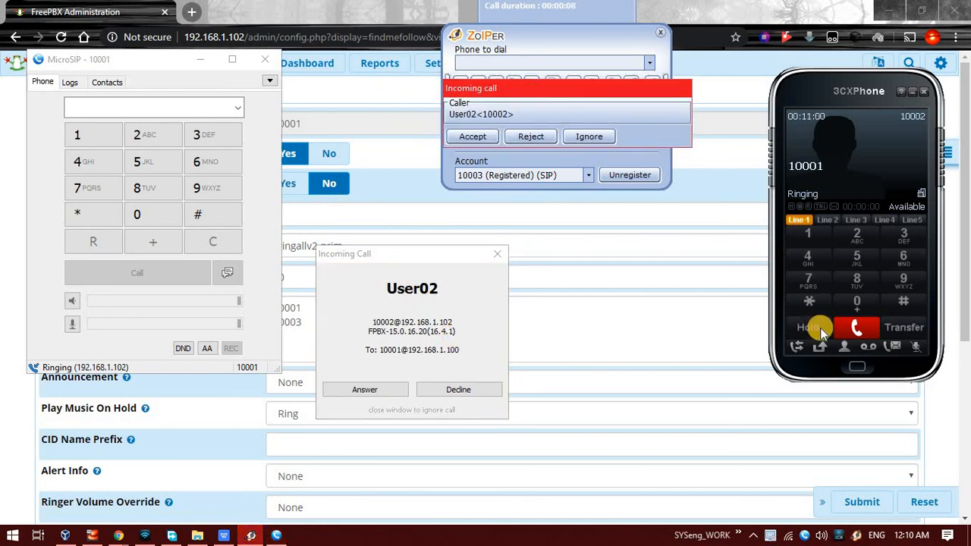